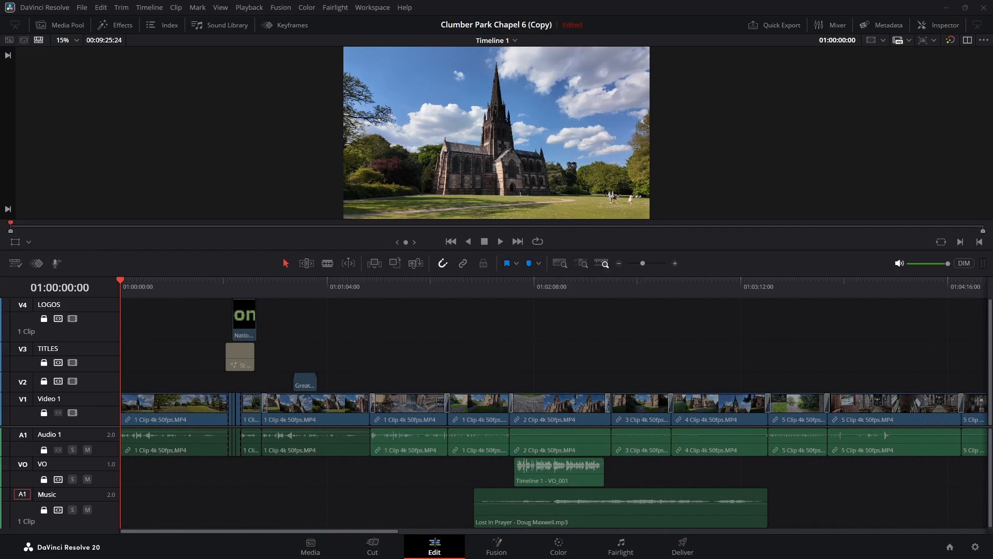
pyautogui.moveTo(554, 481)
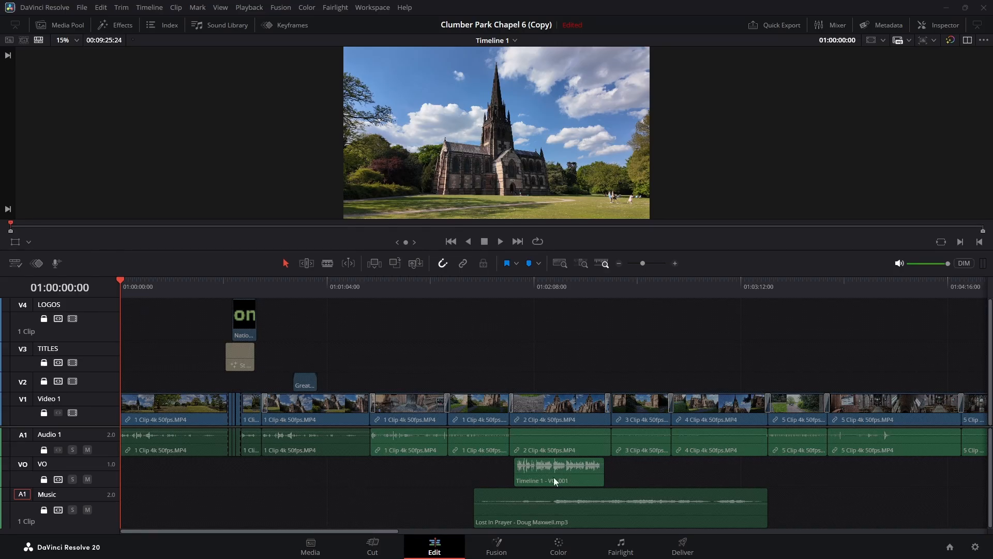
pyautogui.moveTo(772, 386)
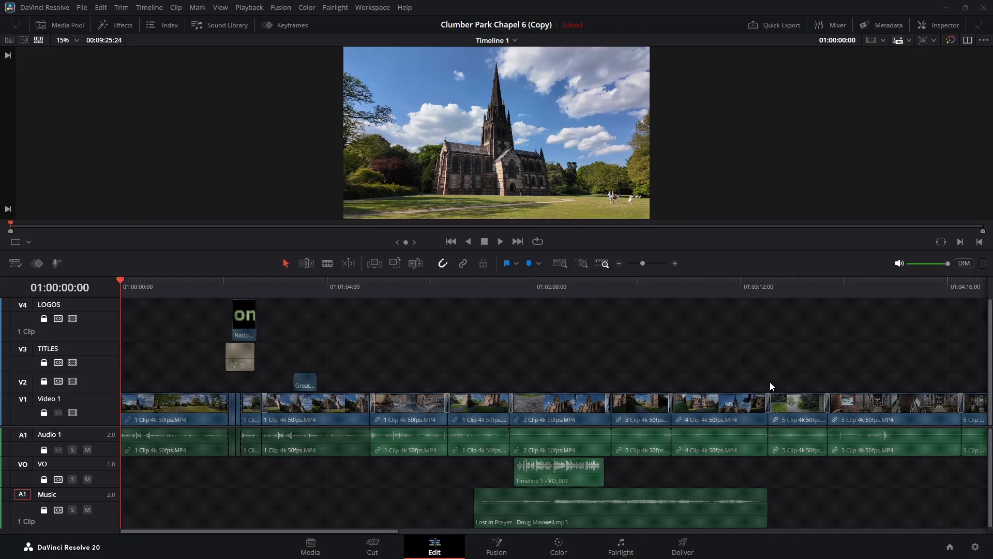
pyautogui.moveTo(528, 520)
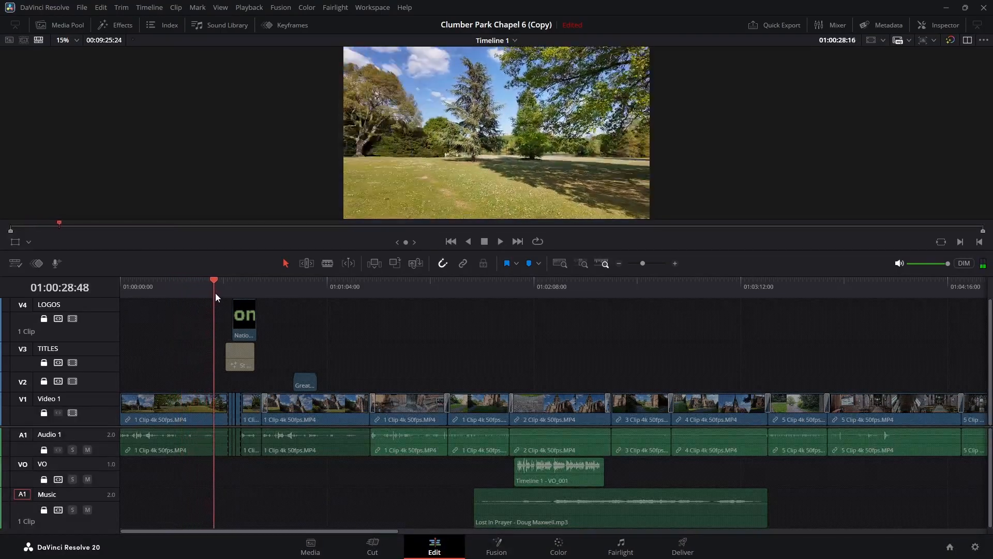
# - Play the timeline from the ruler through the chapel shots to just past one minute
pyautogui.click(226, 286)
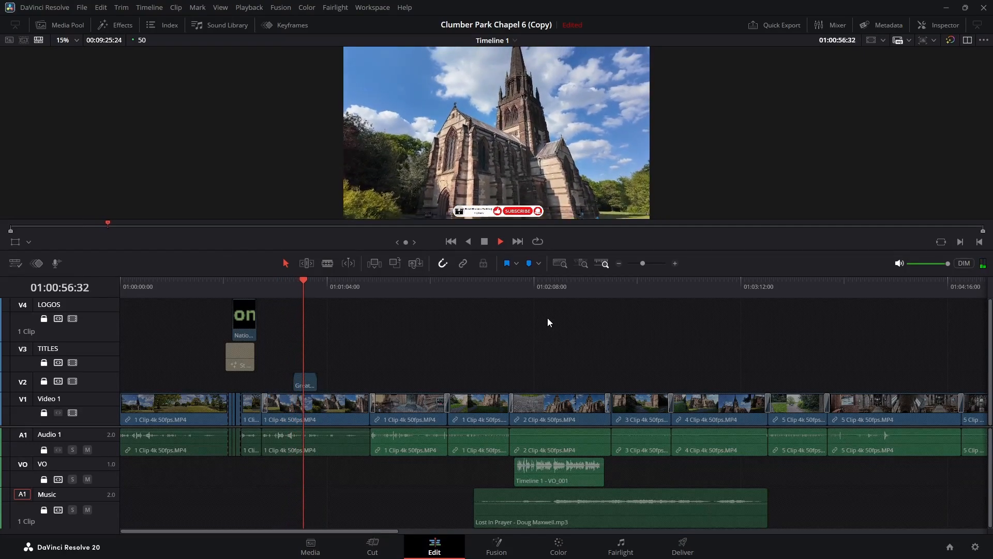
pyautogui.click(483, 241)
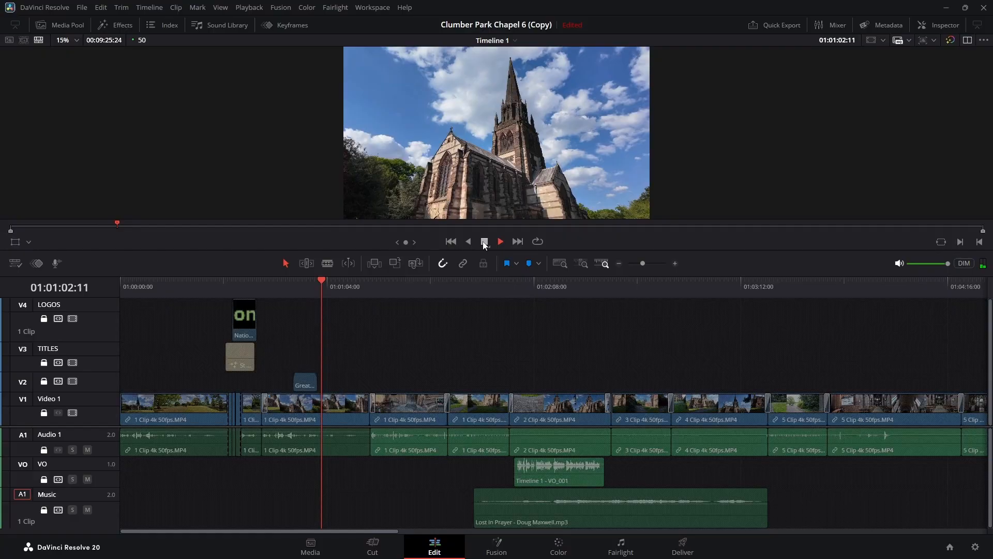
pyautogui.click(499, 241)
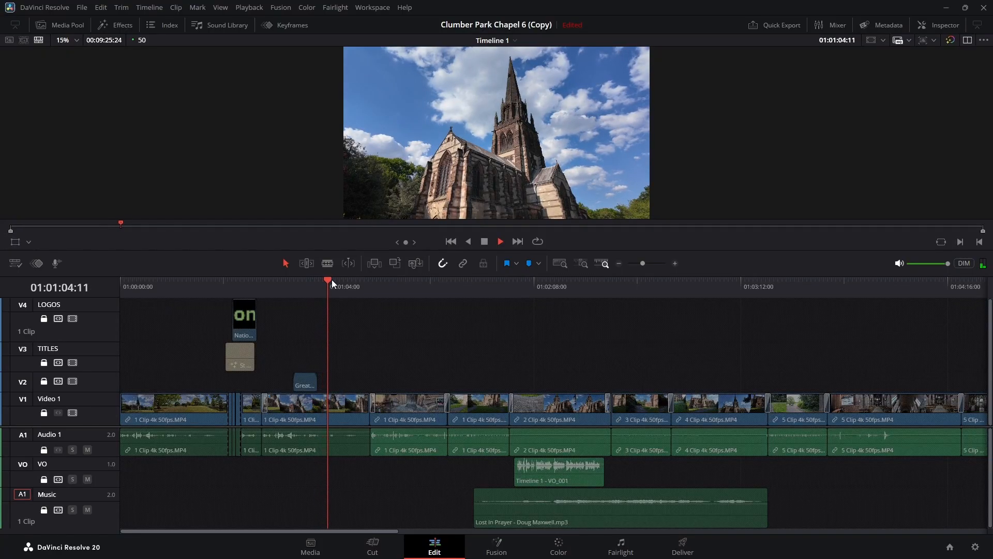
# - Let playback run to about 2:33 and bring the closing clips into view
pyautogui.click(394, 287)
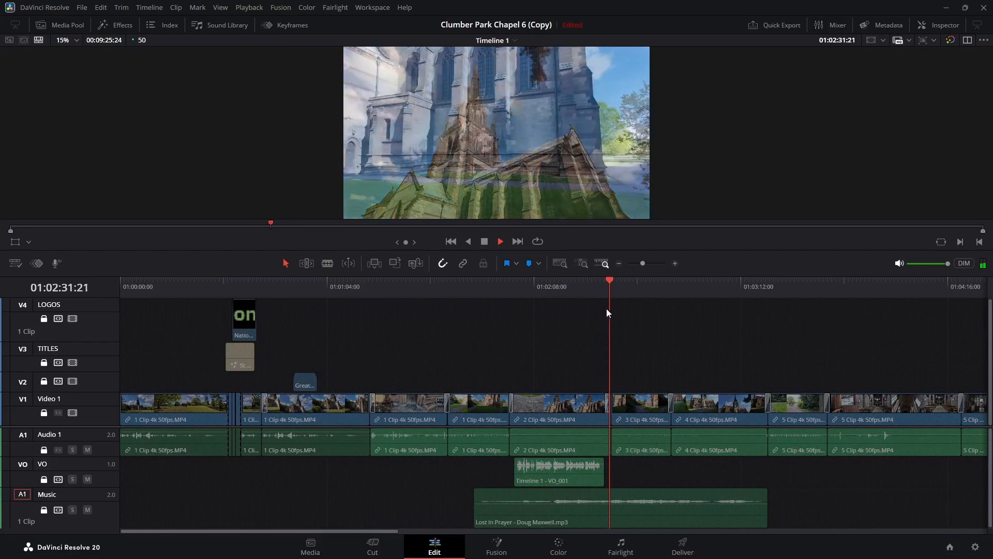
pyautogui.click(484, 241)
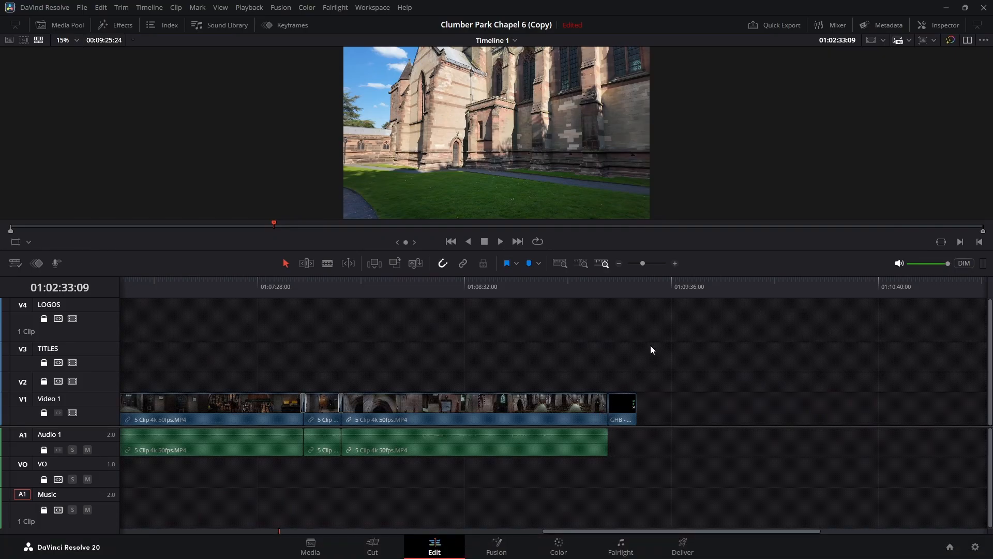
pyautogui.moveTo(594, 285)
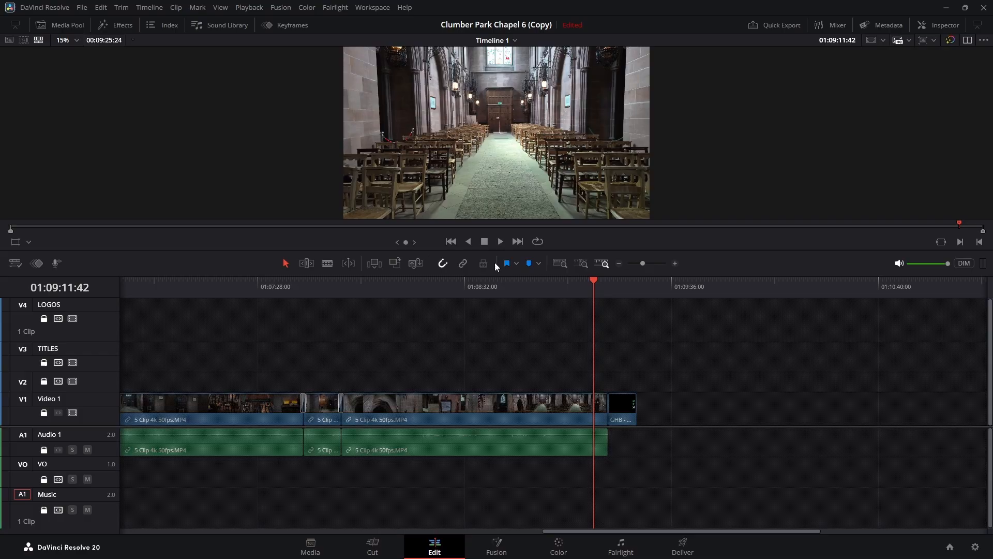
# - Play from near the end through to the Great Historic Buildings end card
pyautogui.click(500, 241)
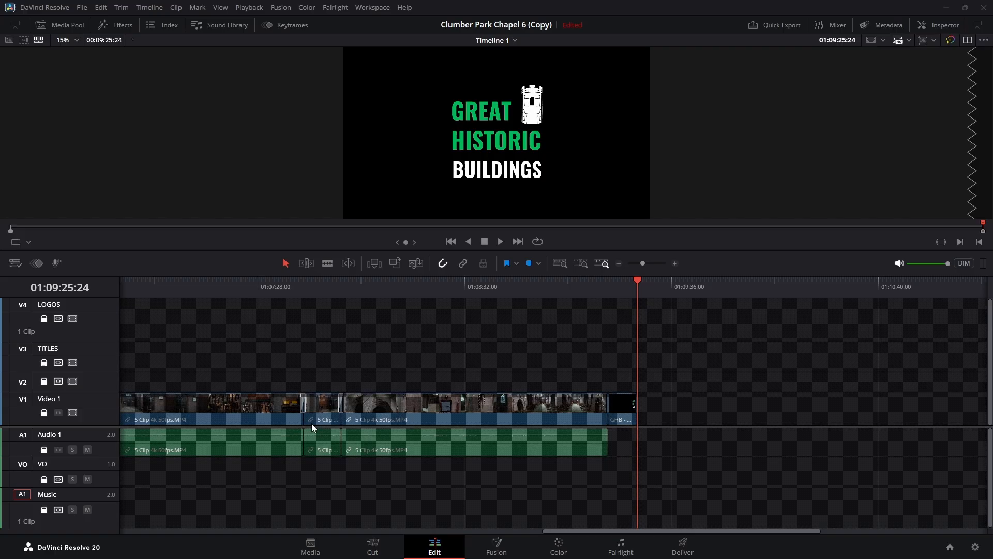
pyautogui.moveTo(19, 284)
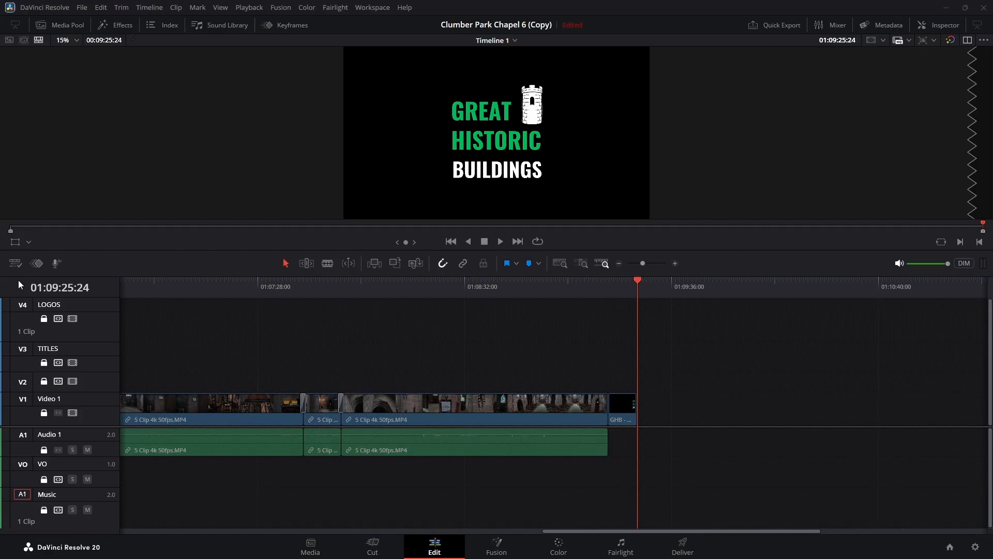
pyautogui.moveTo(51, 360)
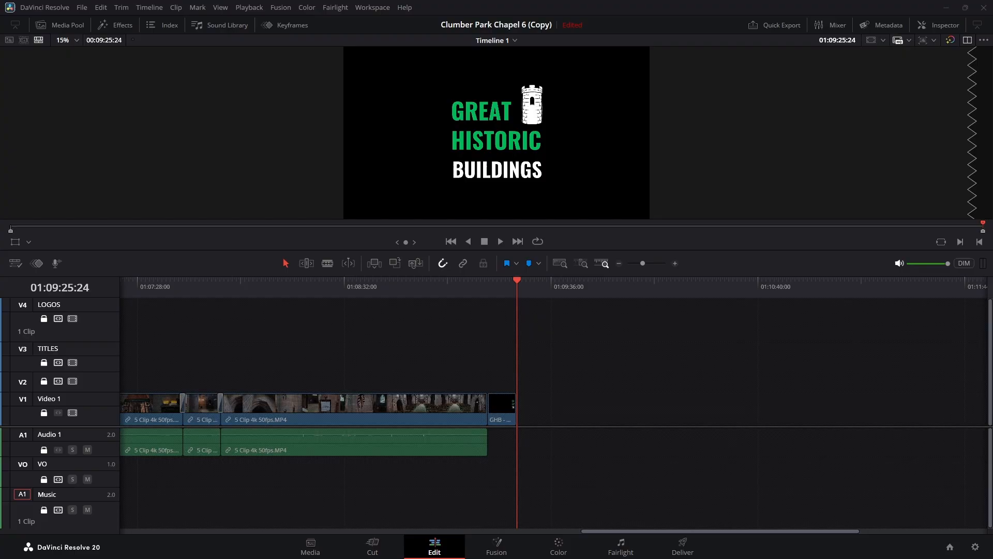
pyautogui.moveTo(831, 521)
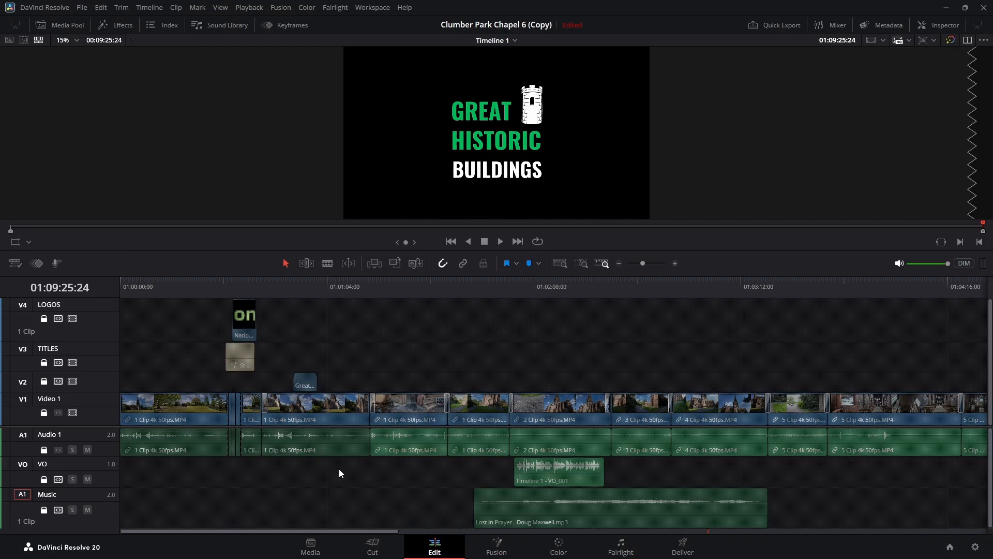
pyautogui.moveTo(178, 423)
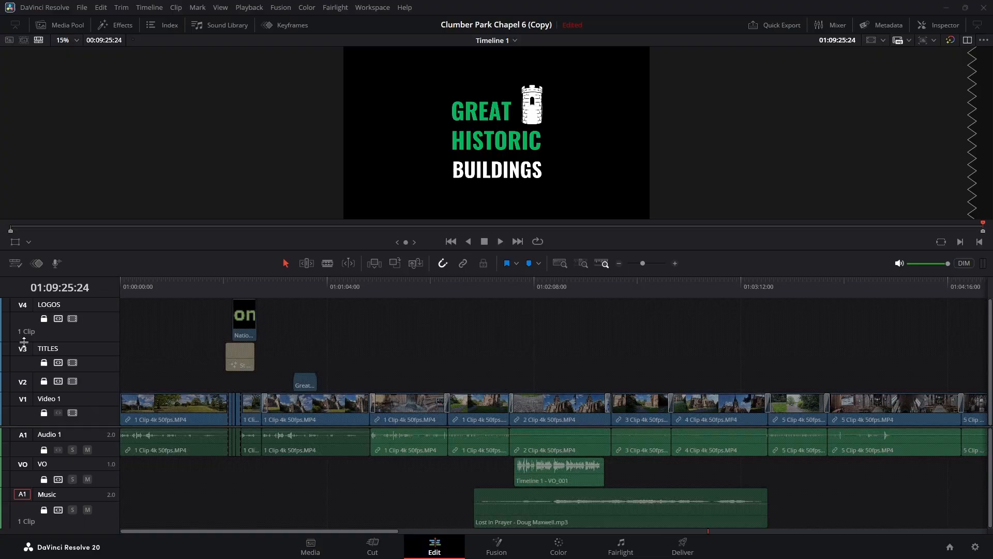
pyautogui.moveTo(101, 523)
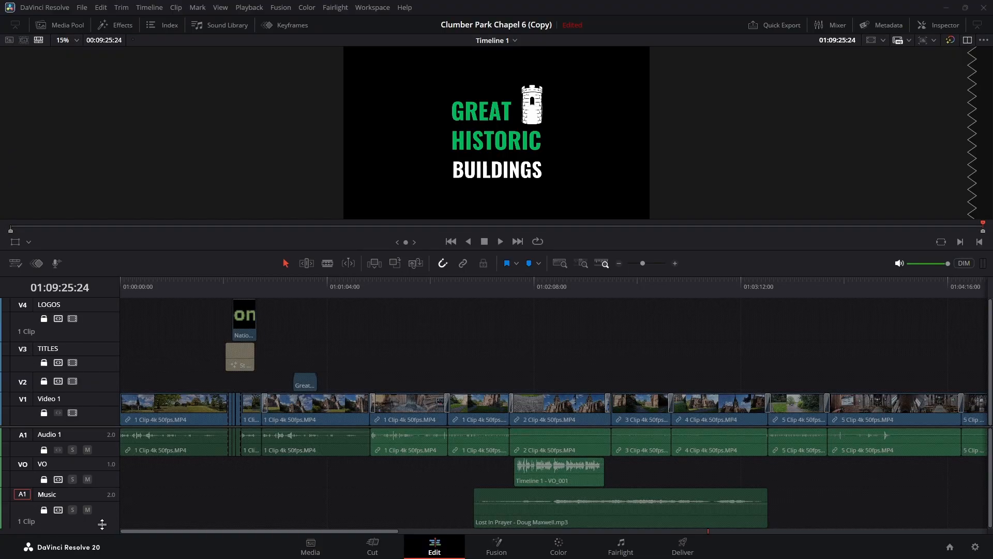
pyautogui.moveTo(87, 478)
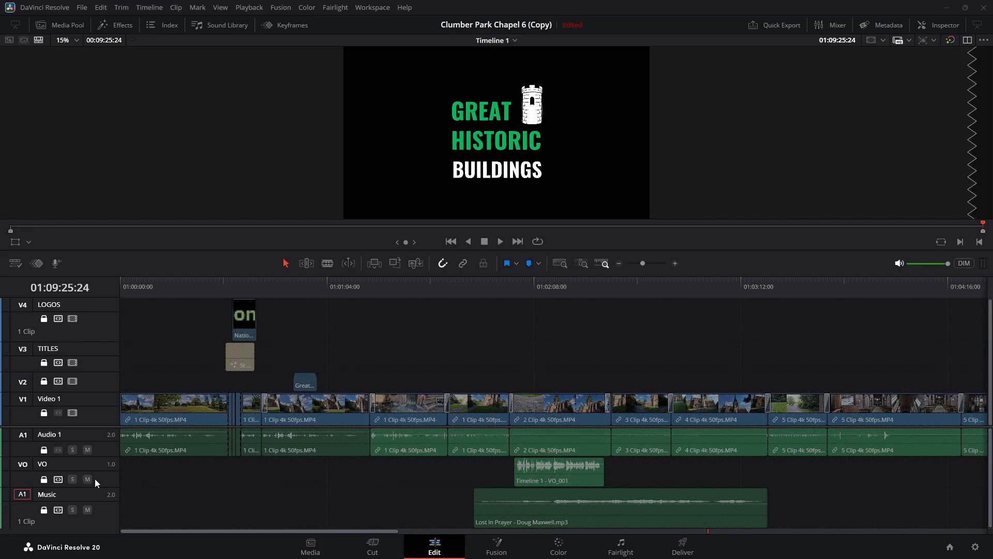
pyautogui.moveTo(549, 492)
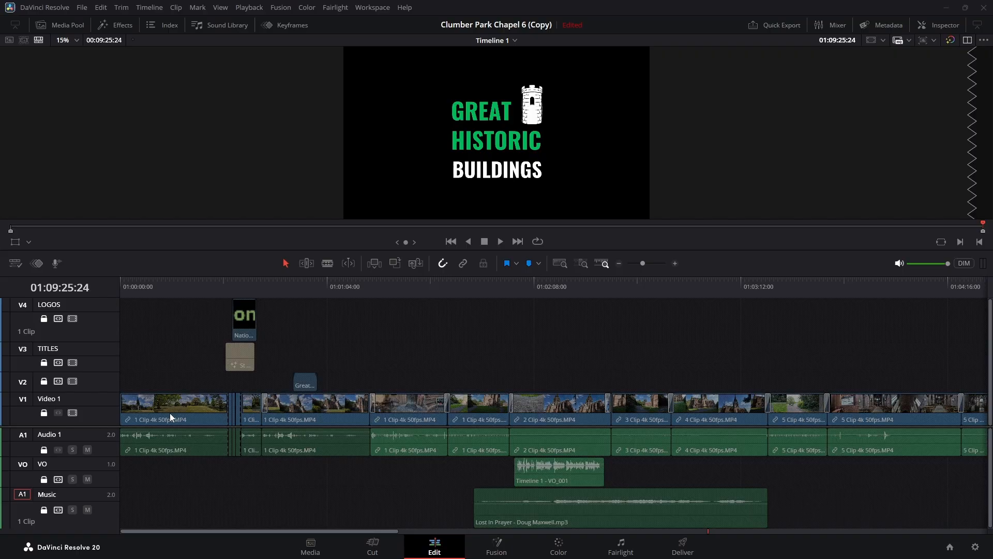
pyautogui.moveTo(447, 426)
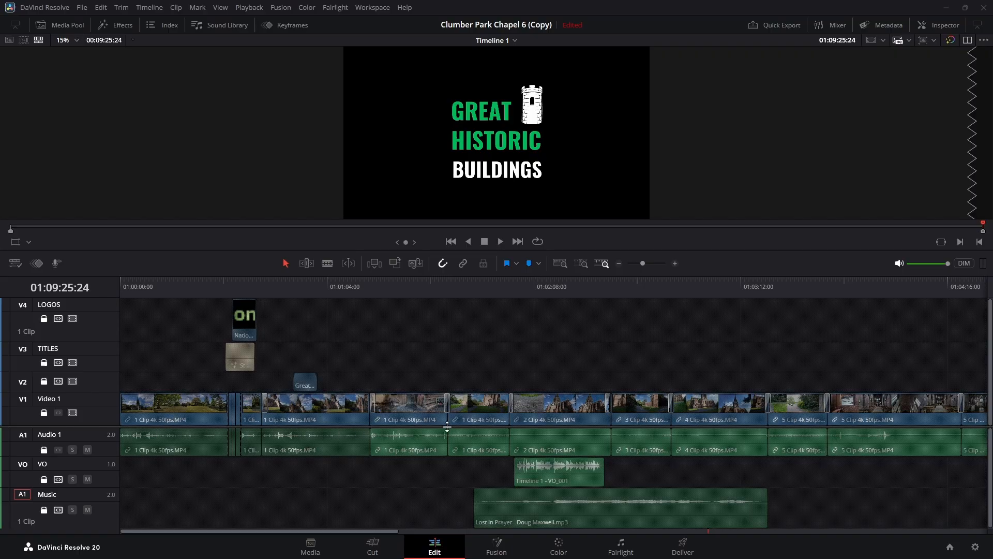
pyautogui.moveTo(351, 405)
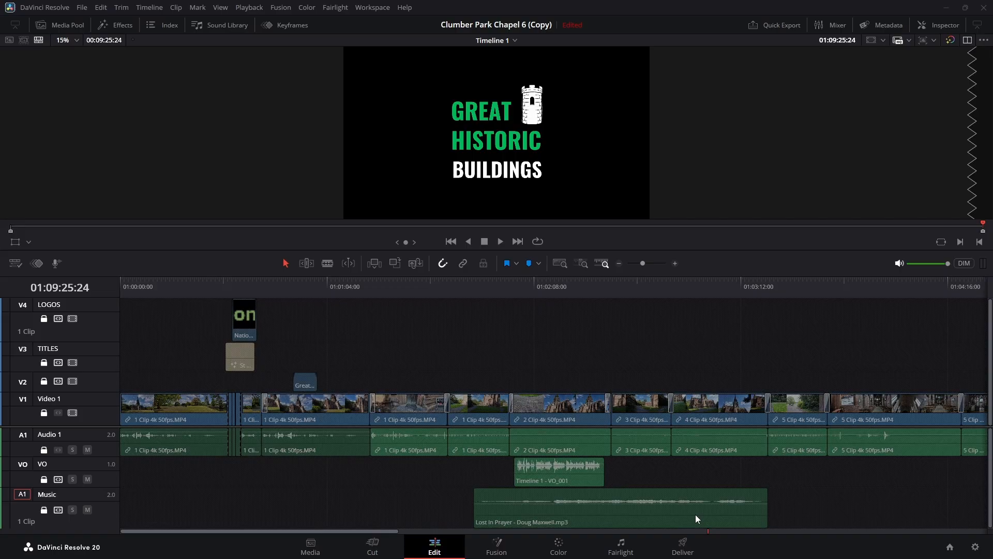
pyautogui.moveTo(44, 381)
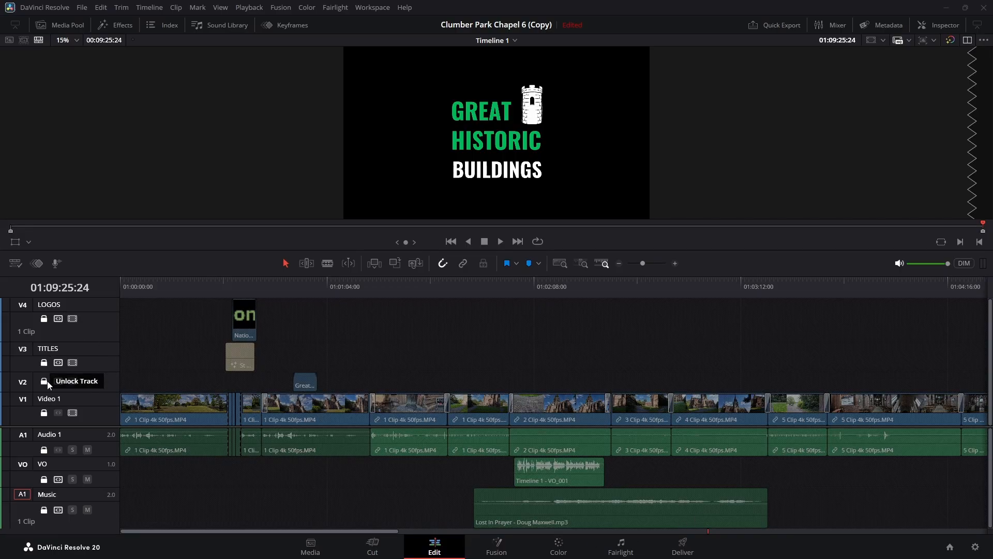
pyautogui.moveTo(225, 498)
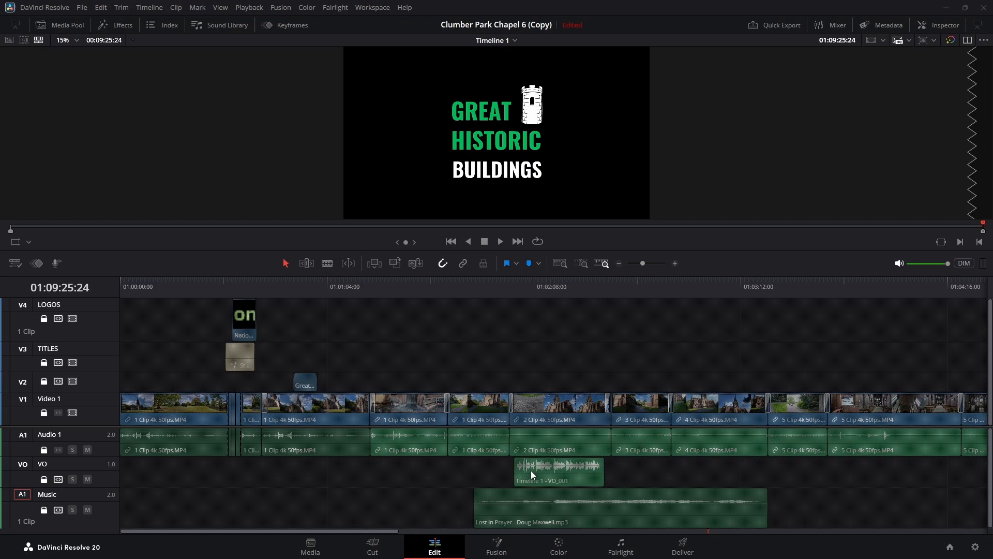
pyautogui.moveTo(611, 468)
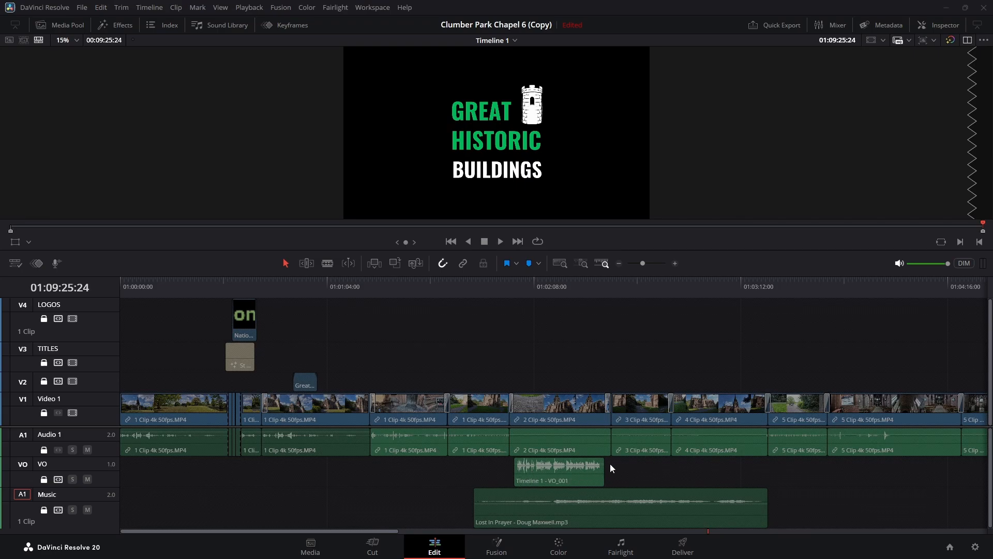
pyautogui.moveTo(596, 490)
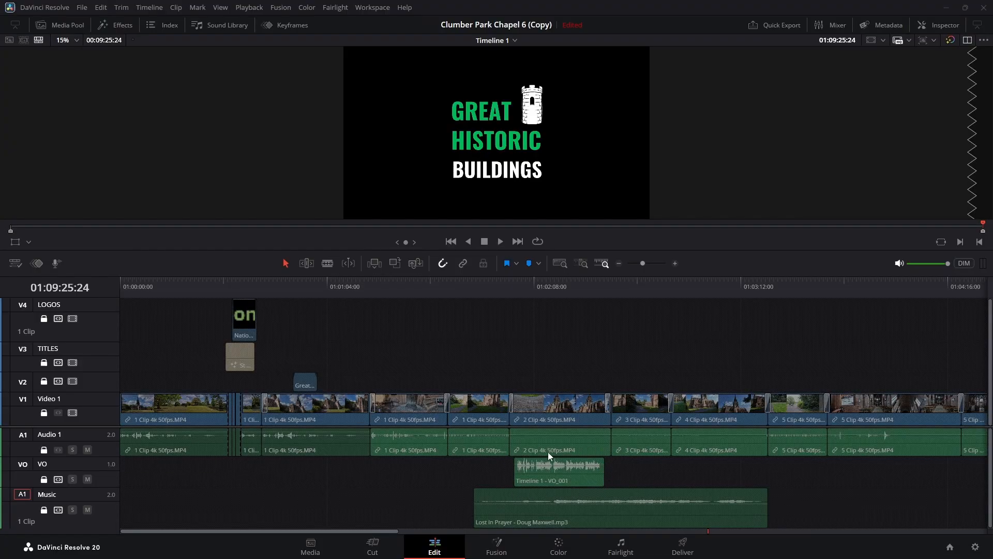
pyautogui.moveTo(515, 472)
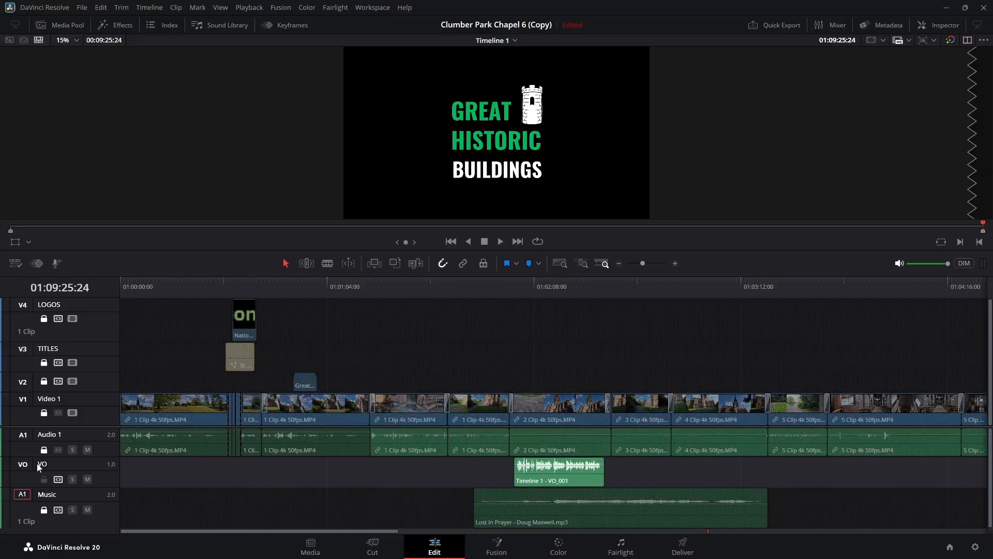
pyautogui.click(558, 469)
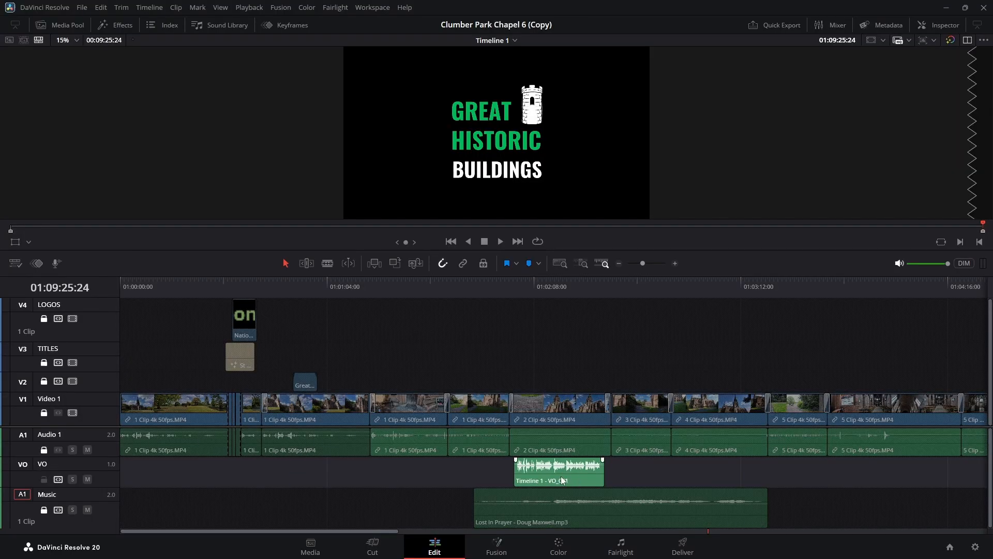
pyautogui.rightClick(558, 471)
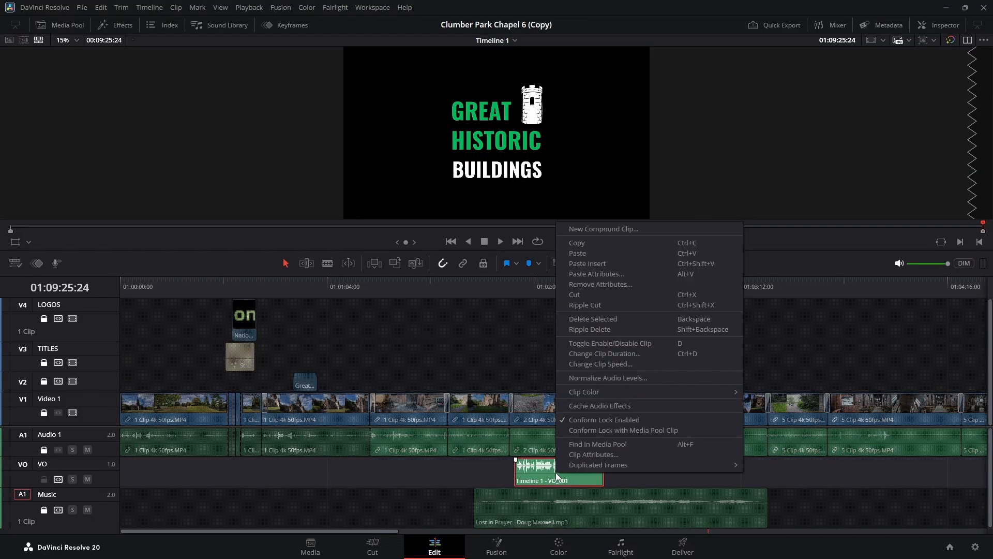
pyautogui.moveTo(603, 353)
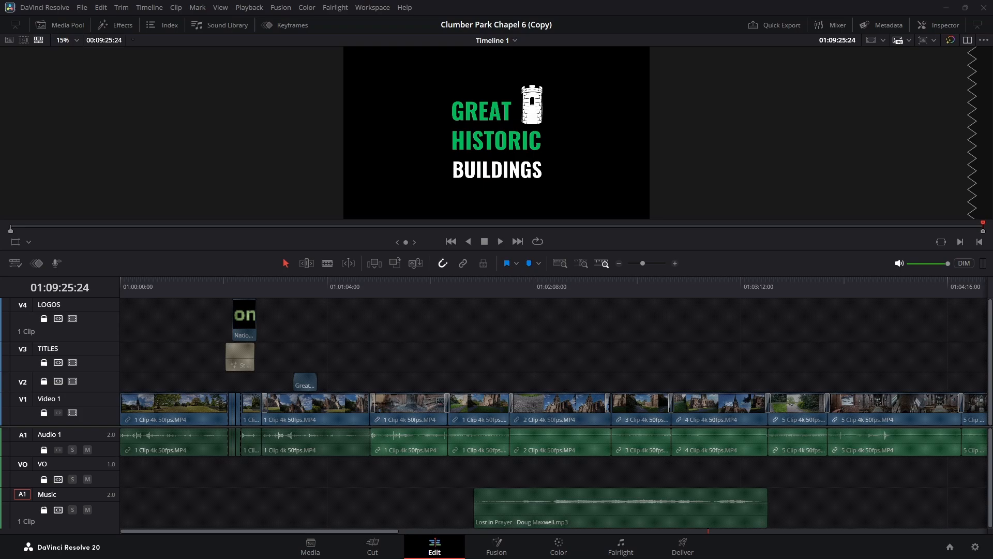
pyautogui.moveTo(639, 530)
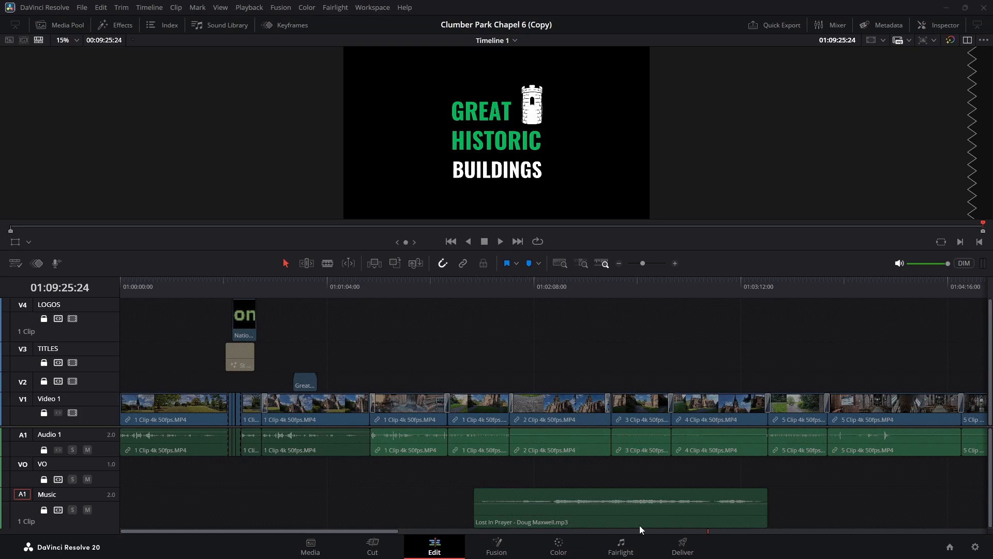
pyautogui.moveTo(222, 450)
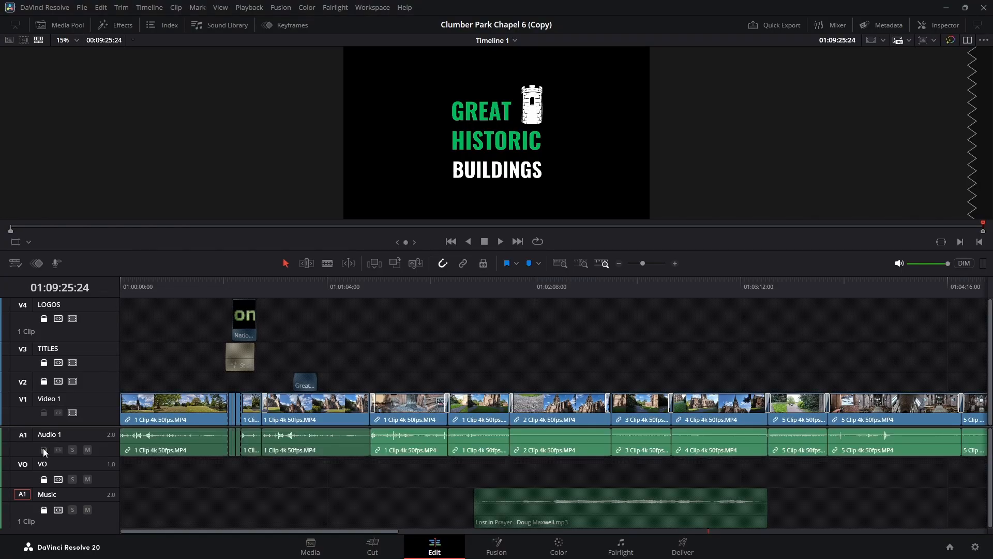
# - Select every clip on the template timeline, starting from the first Video 1 clip
pyautogui.click(172, 409)
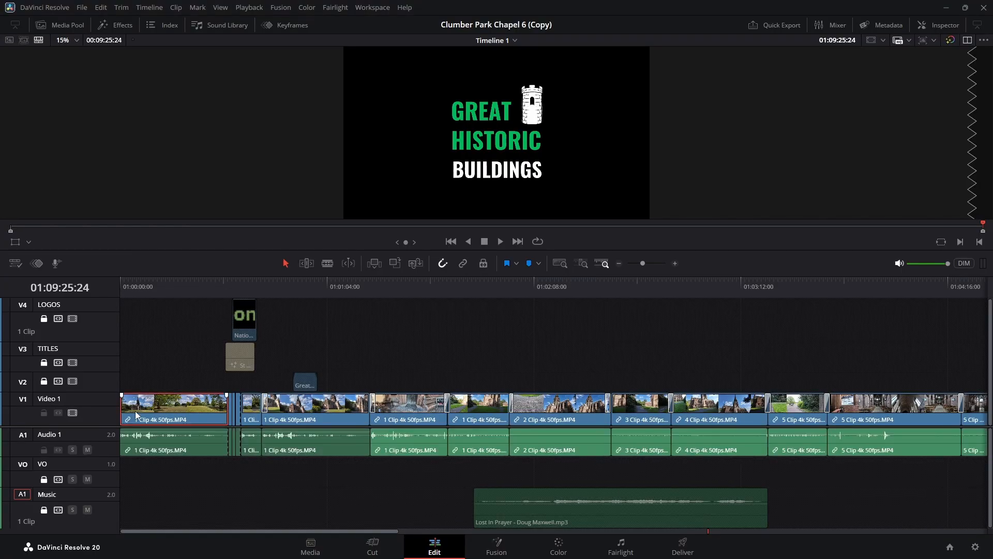
pyautogui.press('ctrl+a')
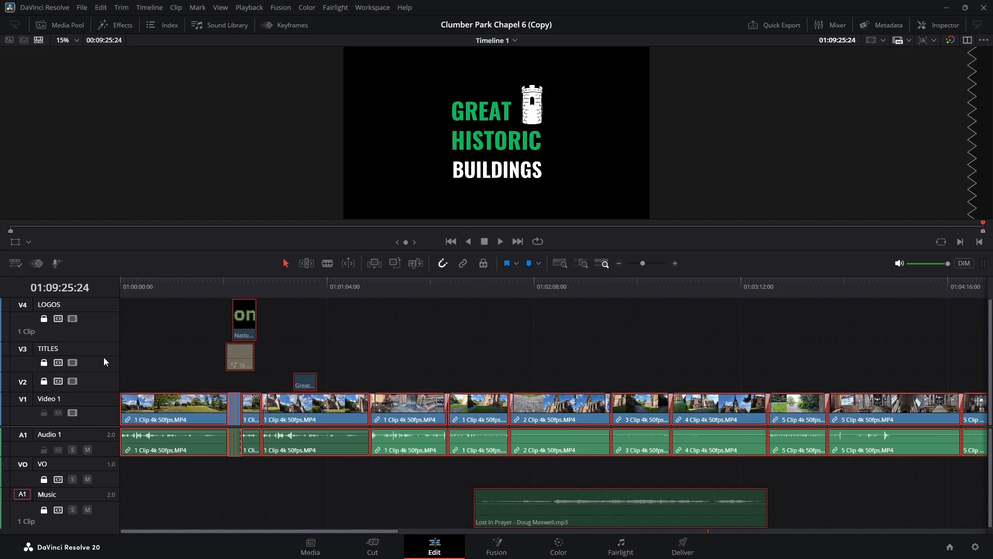
pyautogui.moveTo(252, 335)
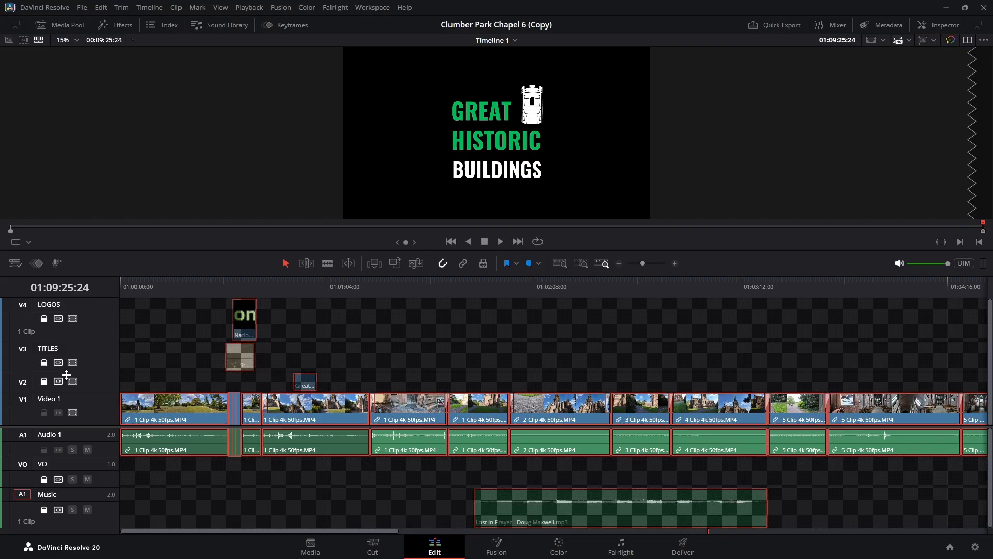
pyautogui.moveTo(437, 508)
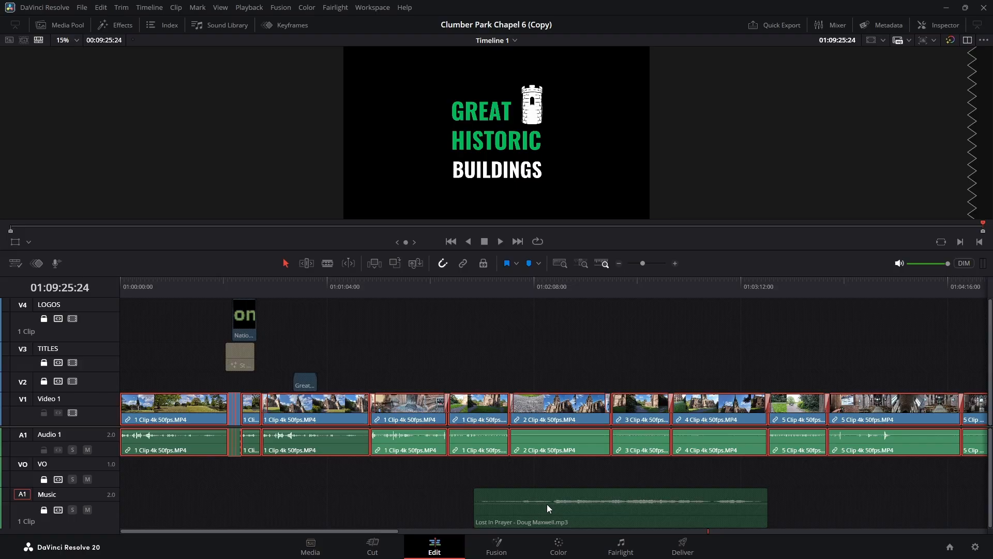
# - Cut the selected footage clips from Video 1 and Audio 1, keeping logo, titles and music
pyautogui.rightClick(174, 409)
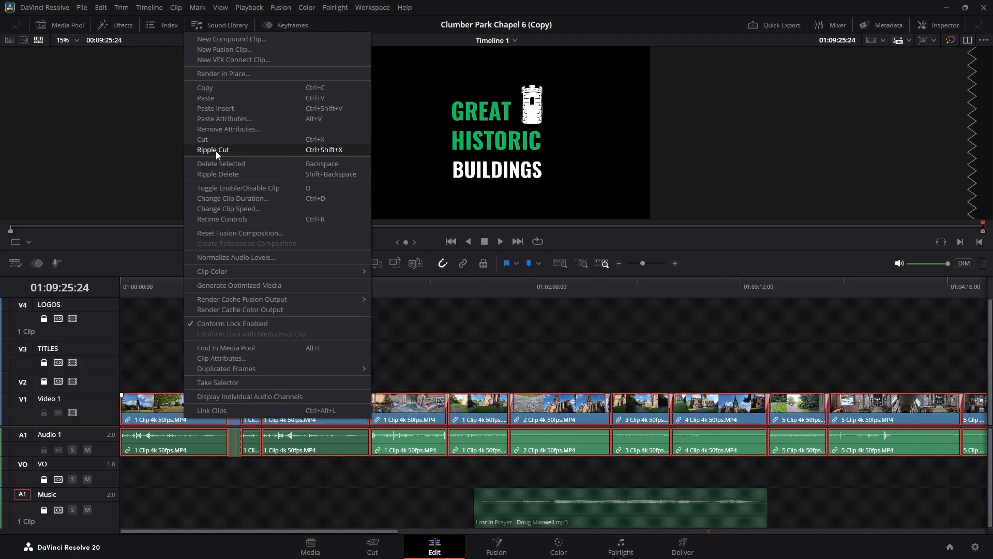
pyautogui.moveTo(220, 140)
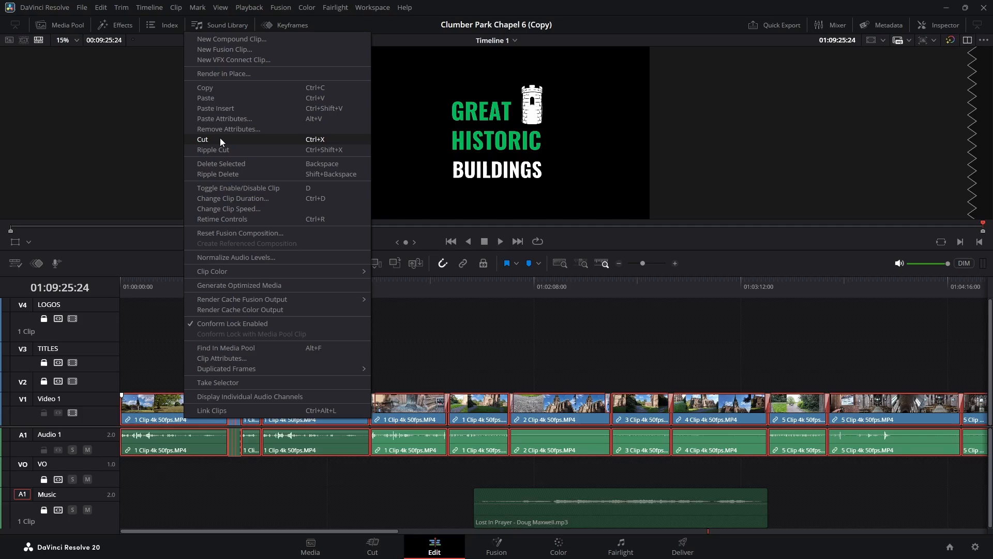
pyautogui.click(202, 139)
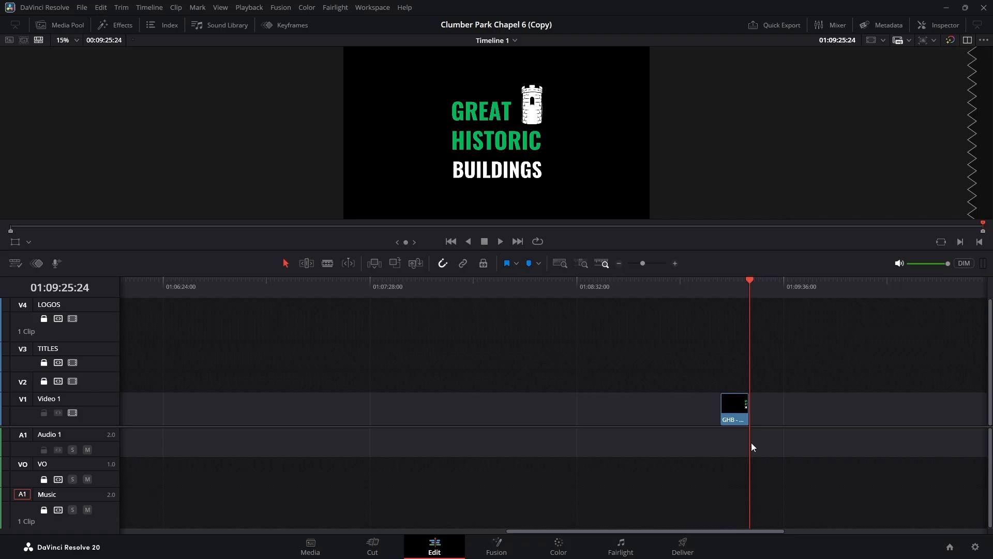
pyautogui.moveTo(3, 388)
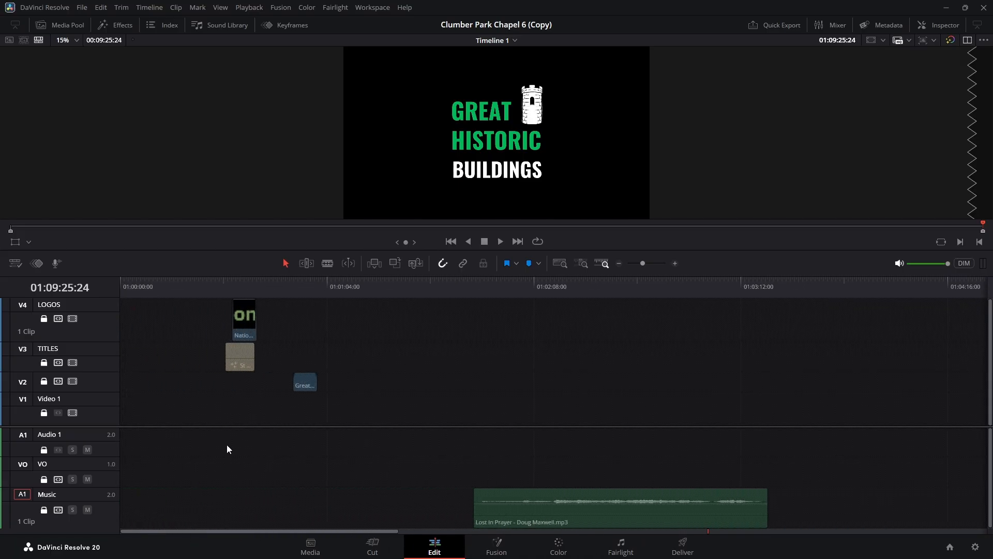
pyautogui.moveTo(311, 446)
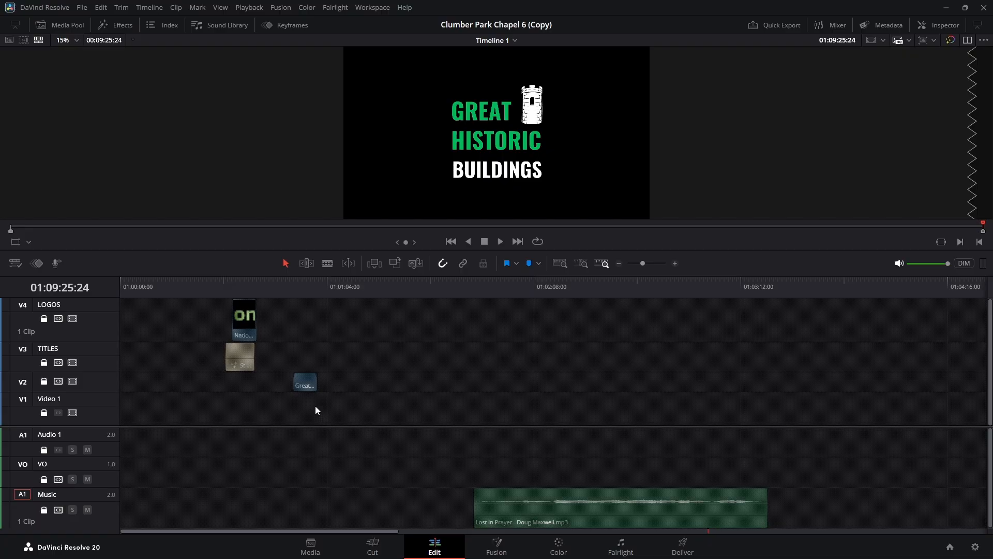
pyautogui.moveTo(700, 509)
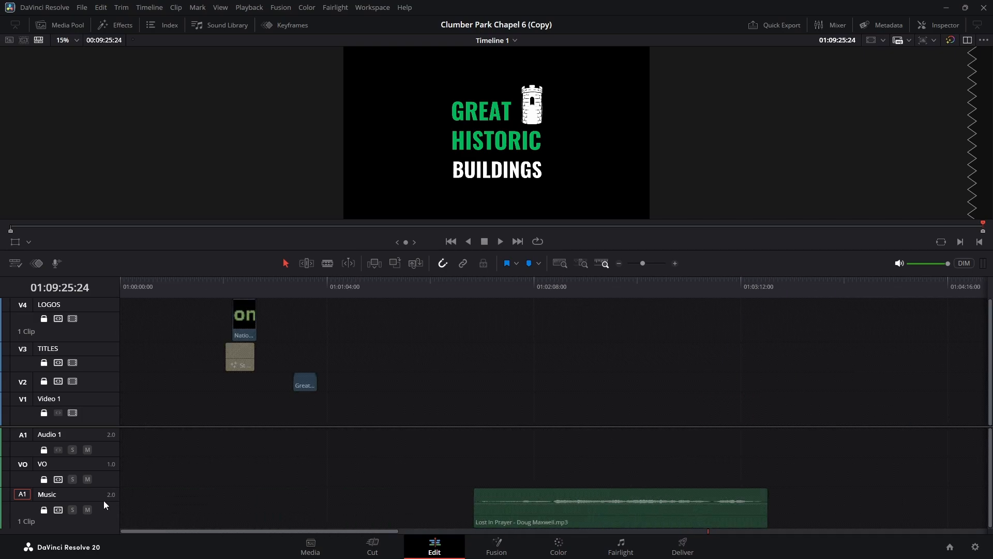
pyautogui.moveTo(98, 347)
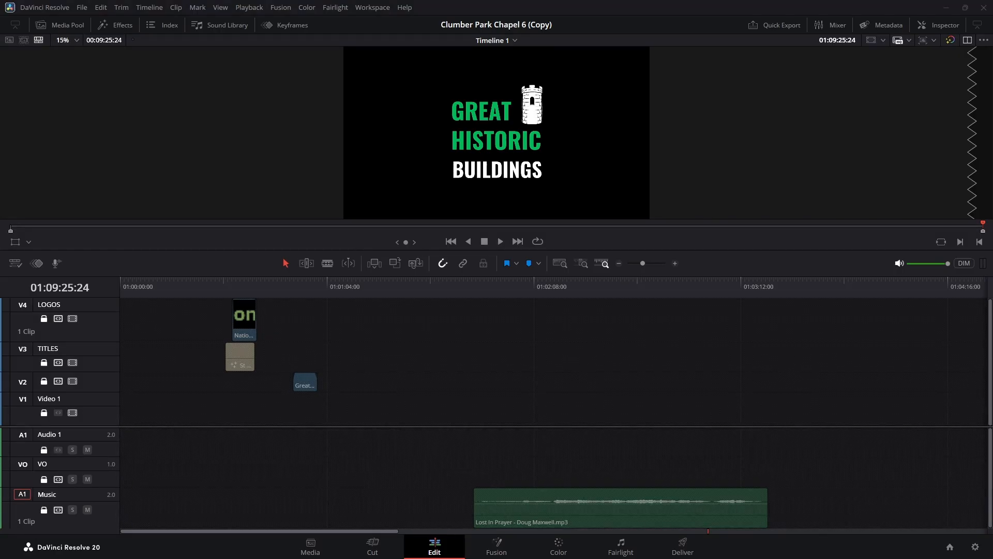
pyautogui.moveTo(534, 133)
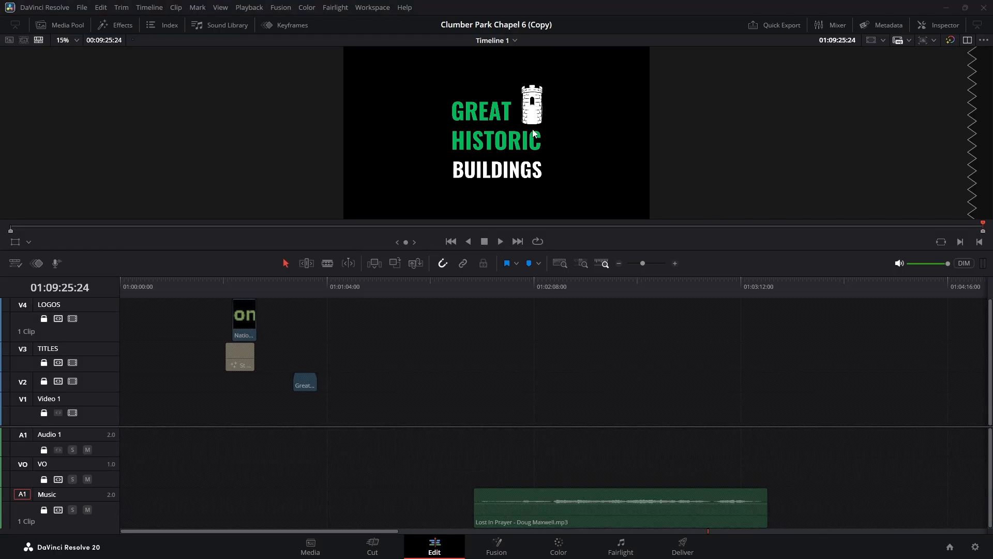
pyautogui.click(80, 8)
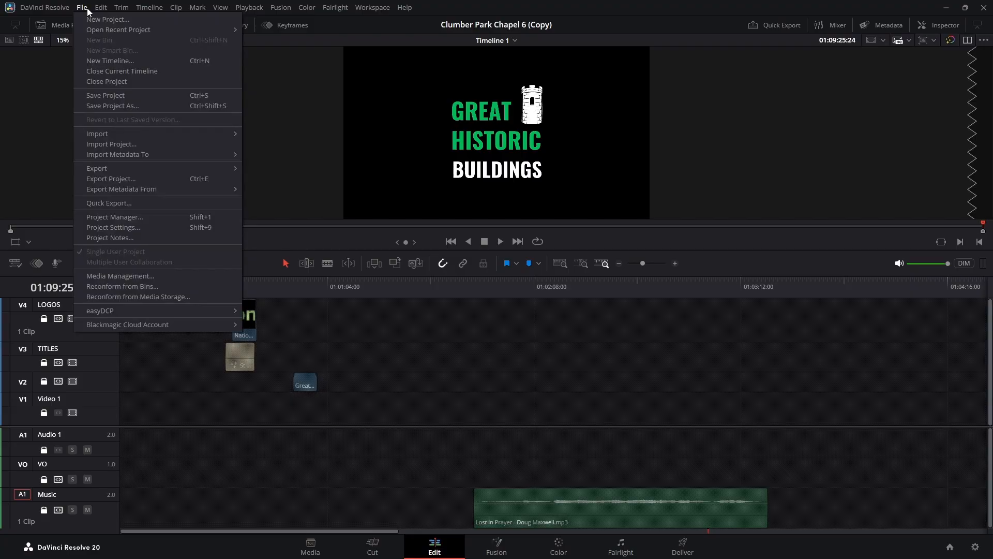
pyautogui.click(113, 226)
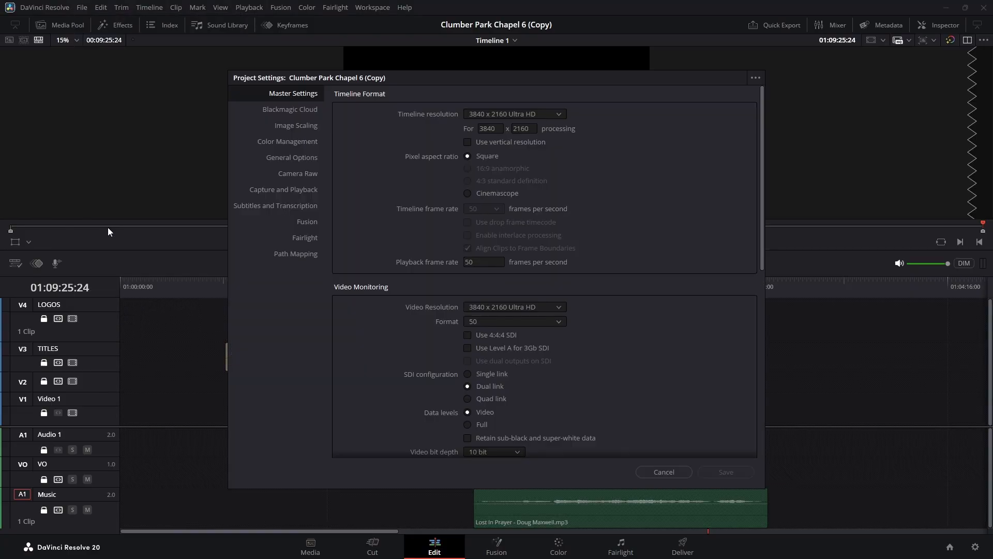
pyautogui.moveTo(618, 219)
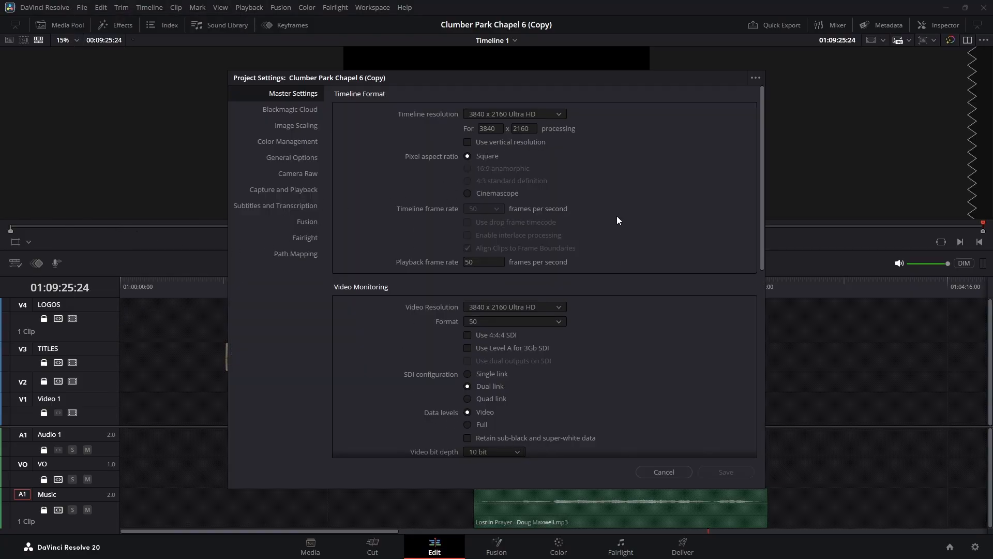
pyautogui.moveTo(621, 250)
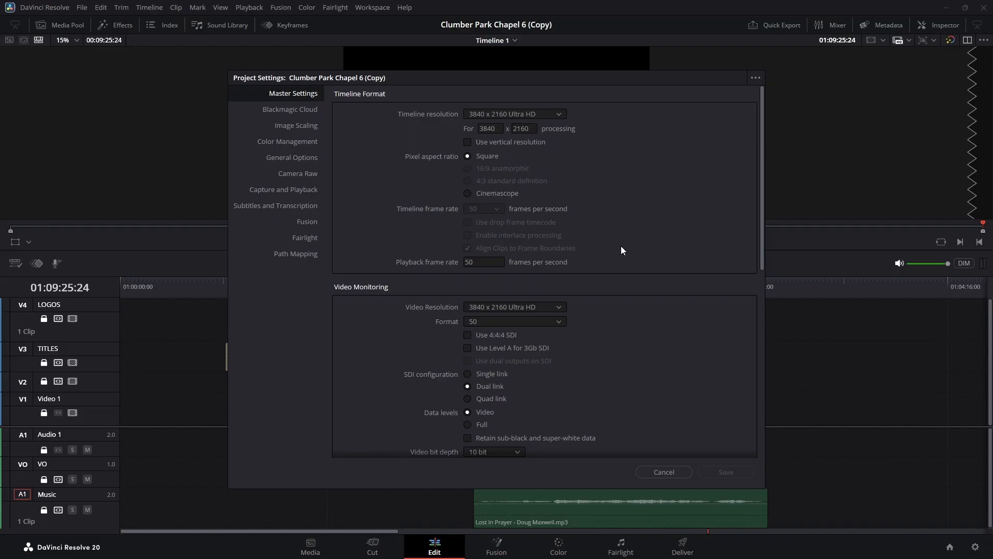
pyautogui.moveTo(548, 436)
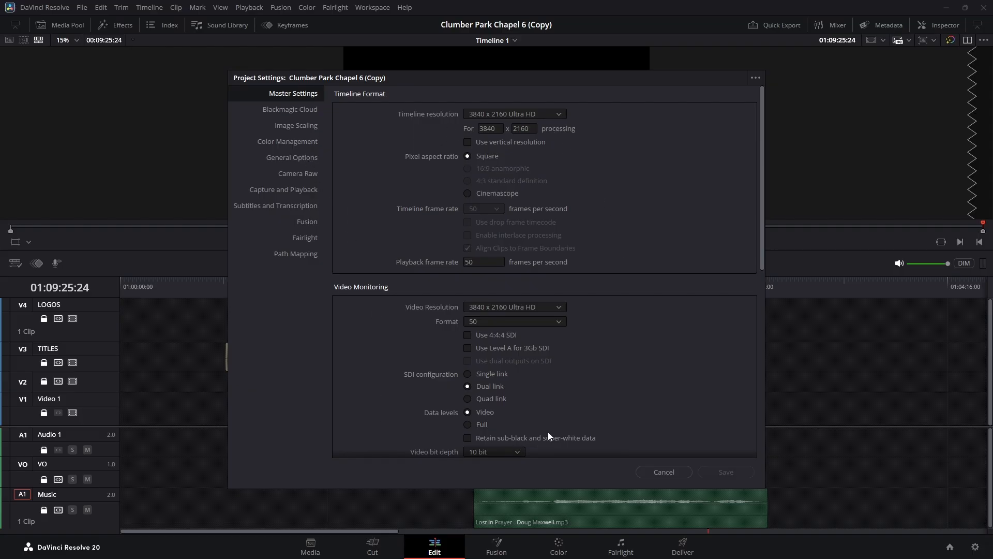
pyautogui.moveTo(306, 164)
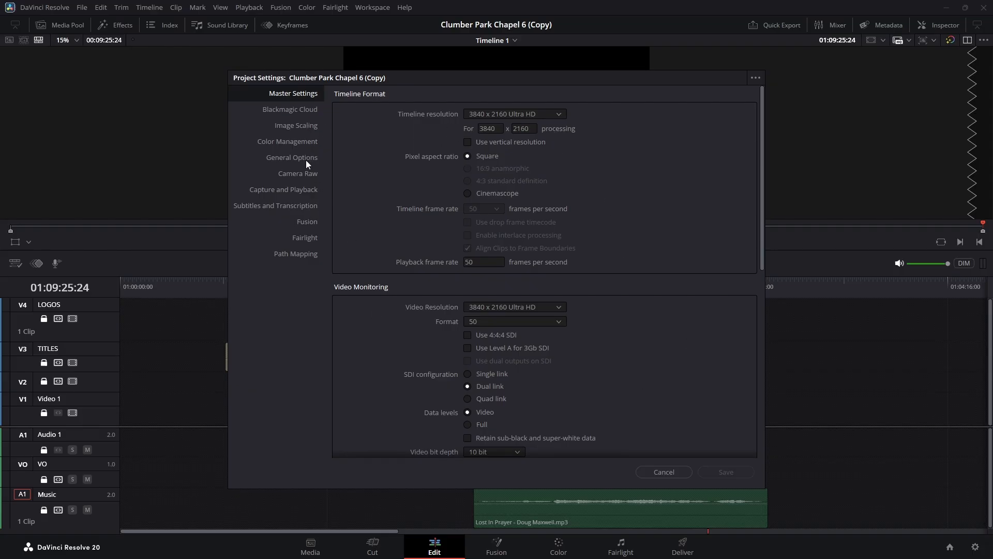
pyautogui.click(663, 472)
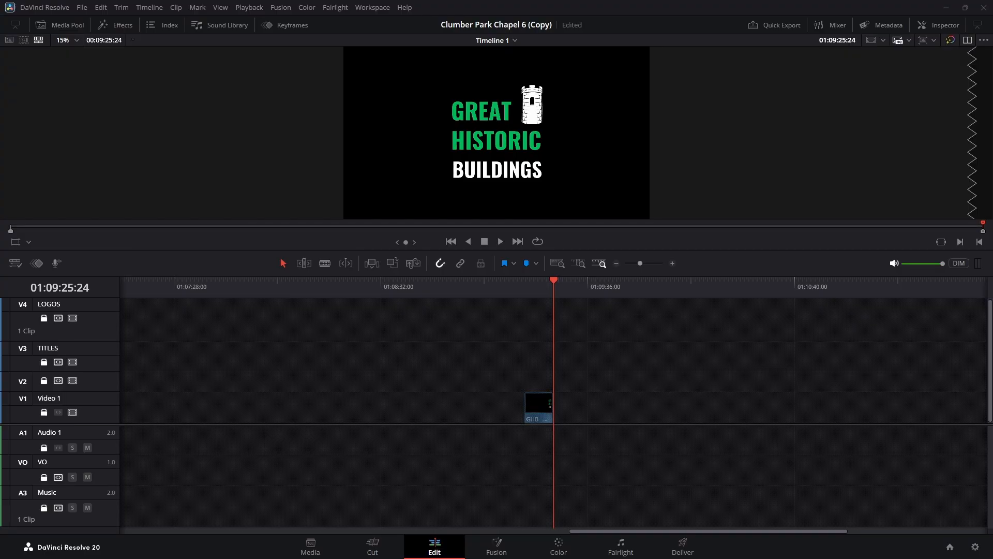
pyautogui.moveTo(777, 503)
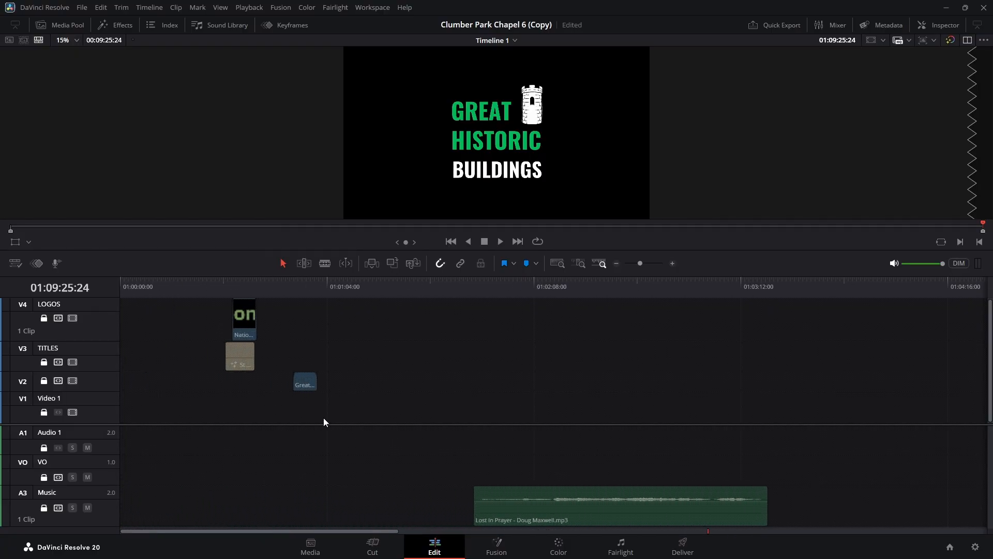
pyautogui.moveTo(93, 32)
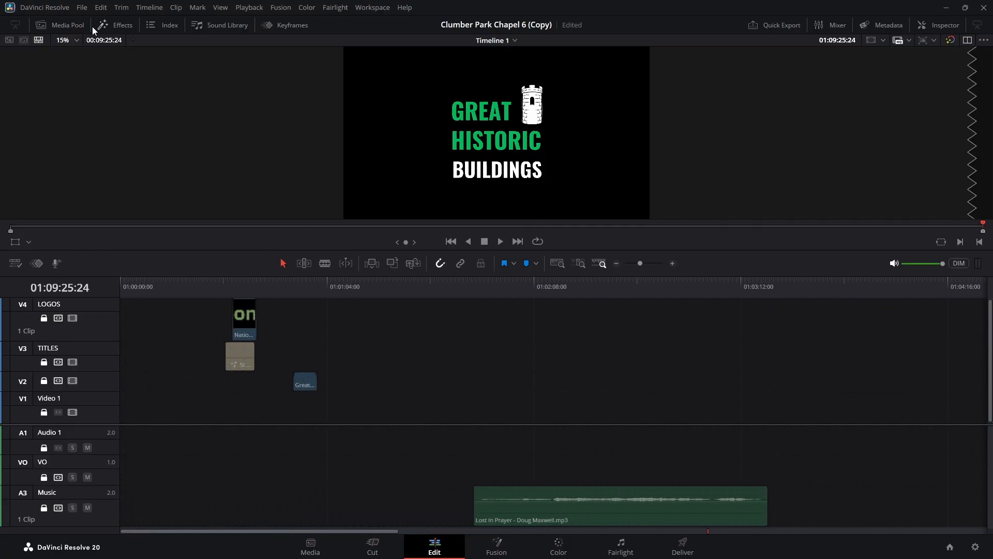
# - Show the media pool listing the template's video clips, graphics and Timeline 1
pyautogui.click(59, 25)
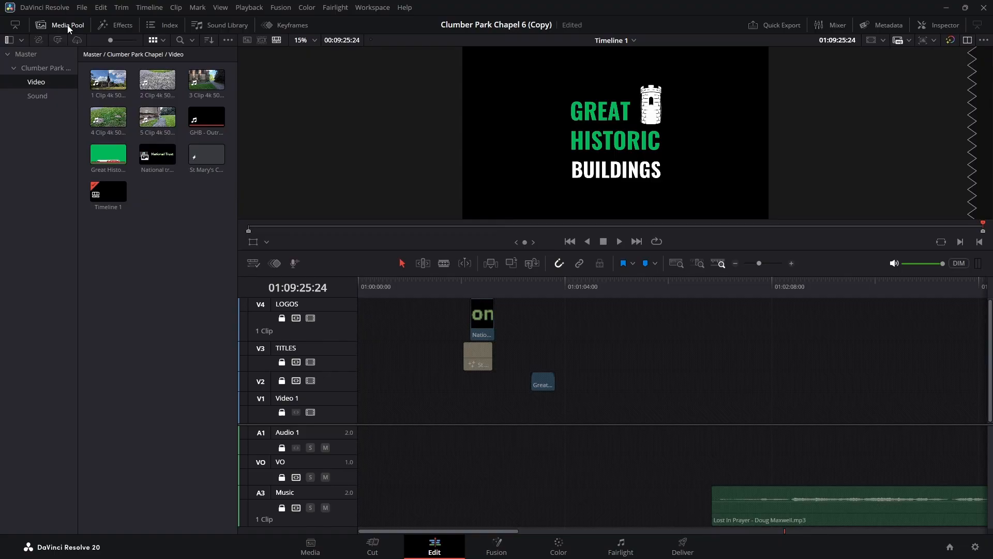
# - Remove the 4K chapel footage clips from the Video bin
pyautogui.click(108, 81)
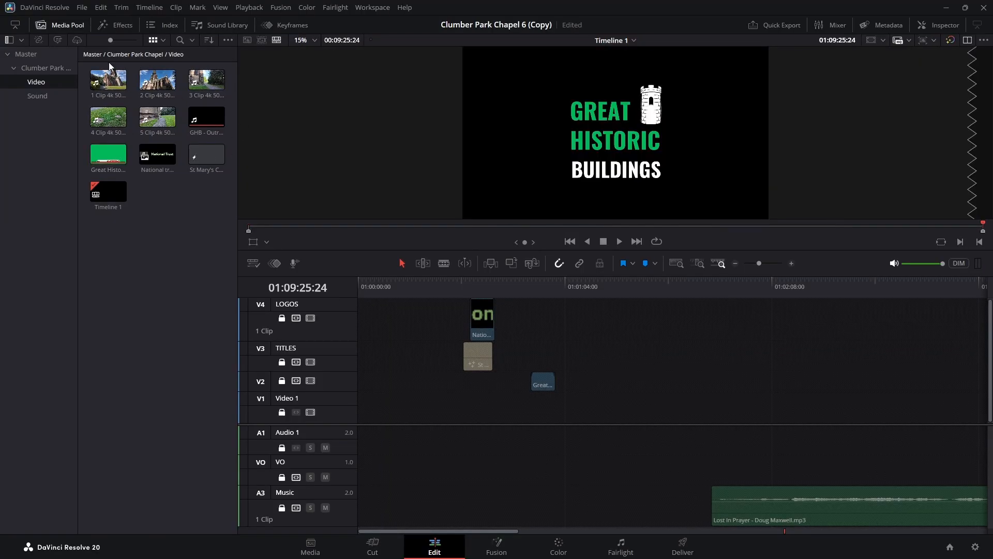
pyautogui.moveTo(95, 110)
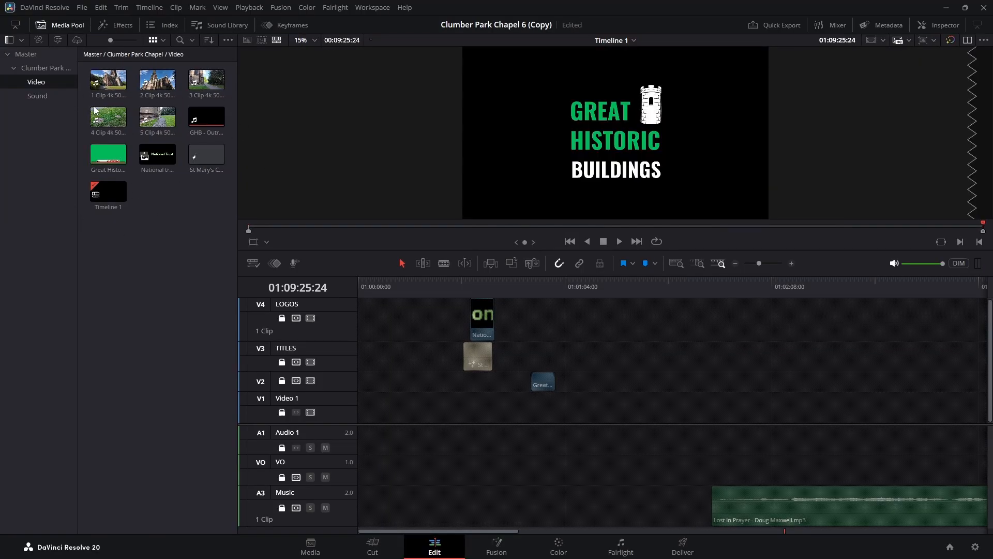
pyautogui.click(107, 153)
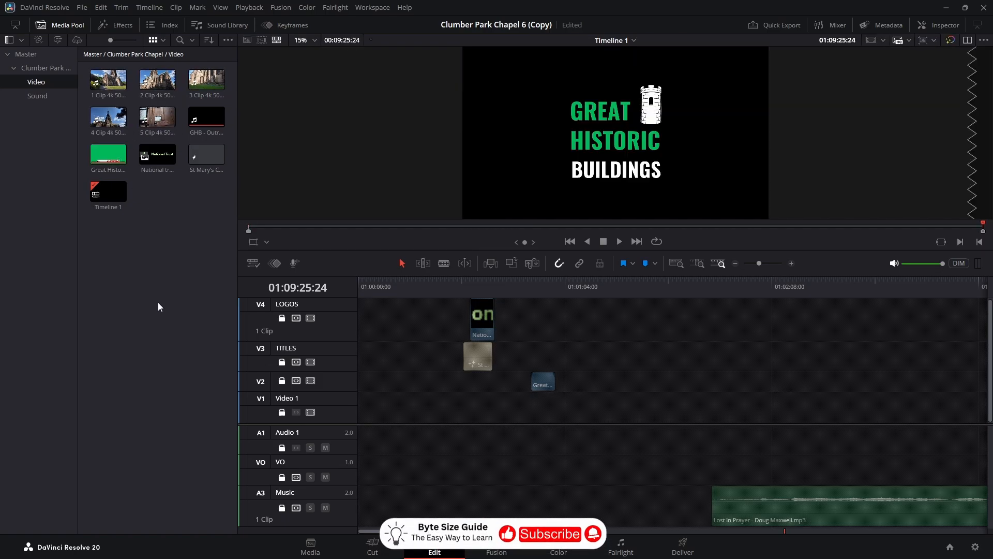
pyautogui.moveTo(160, 311)
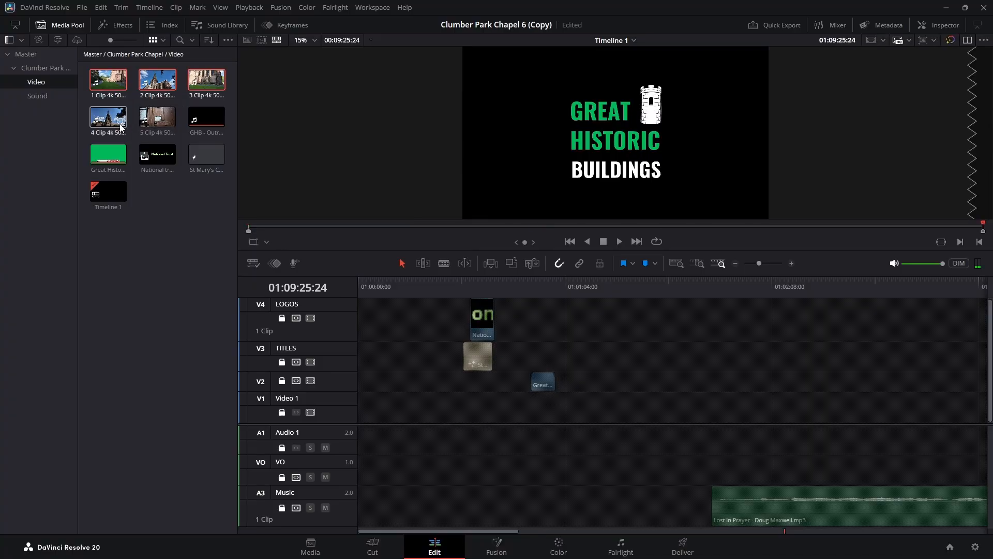
pyautogui.doubleClick(157, 117)
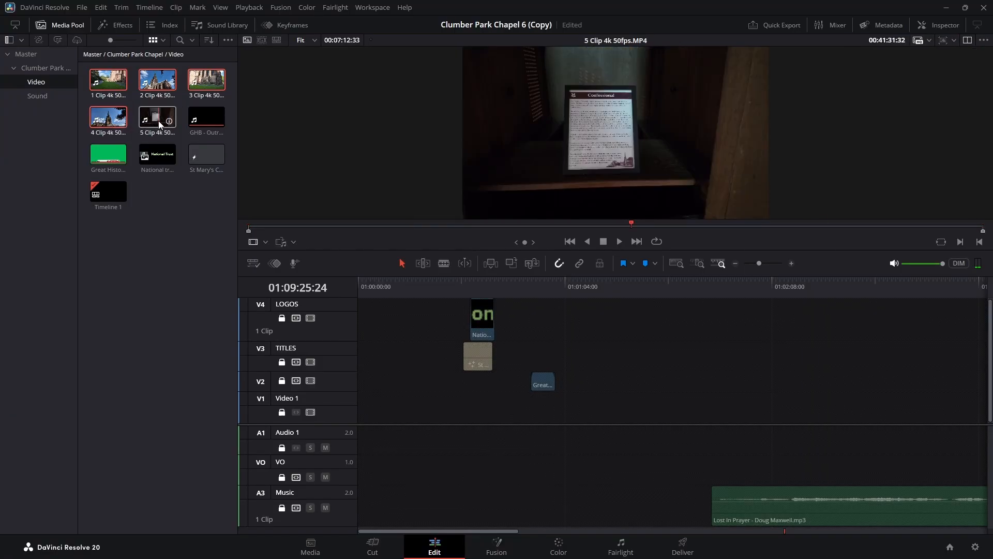
pyautogui.rightClick(157, 117)
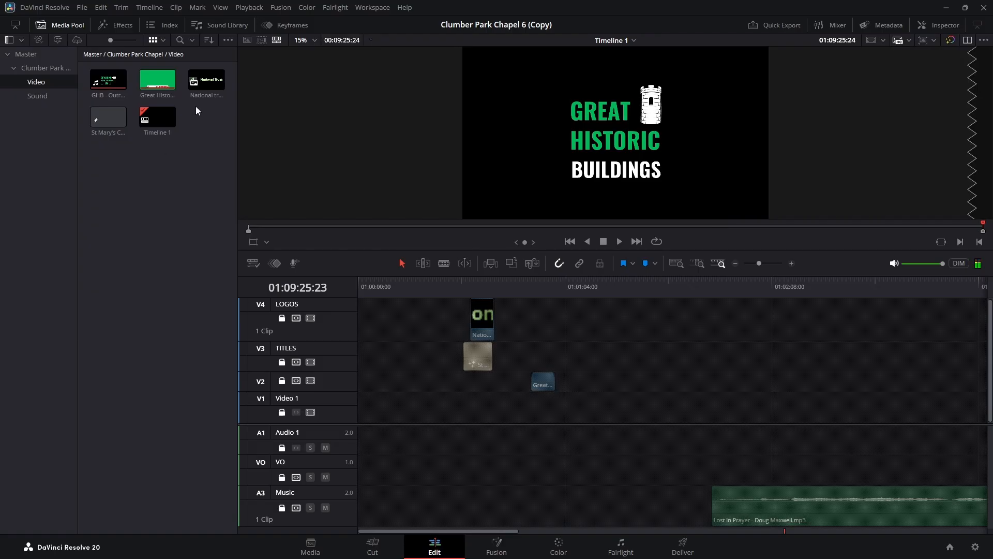
# - Preview the pop-up clip, National Trust logo and St Mary's Chapel title, then reload Timeline 1
pyautogui.doubleClick(156, 79)
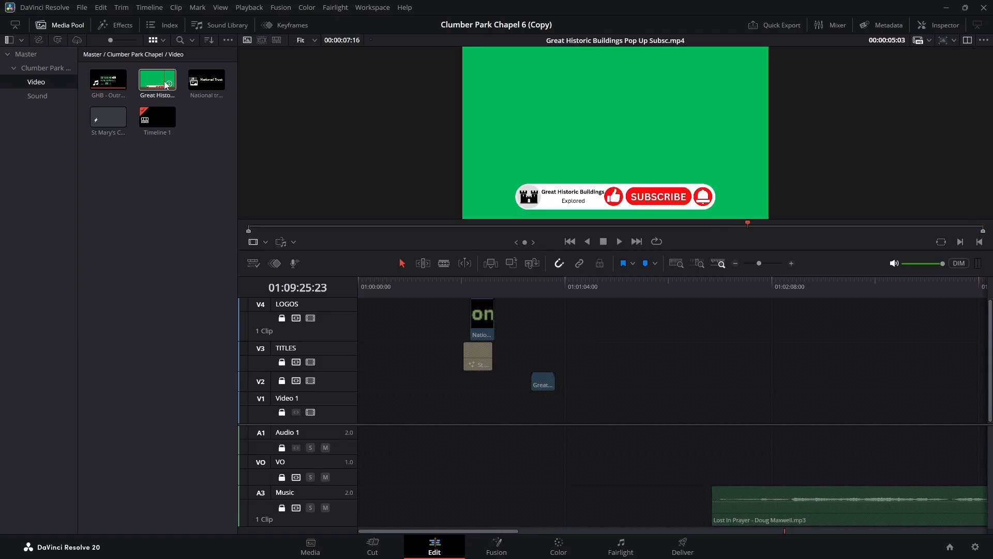
pyautogui.click(205, 81)
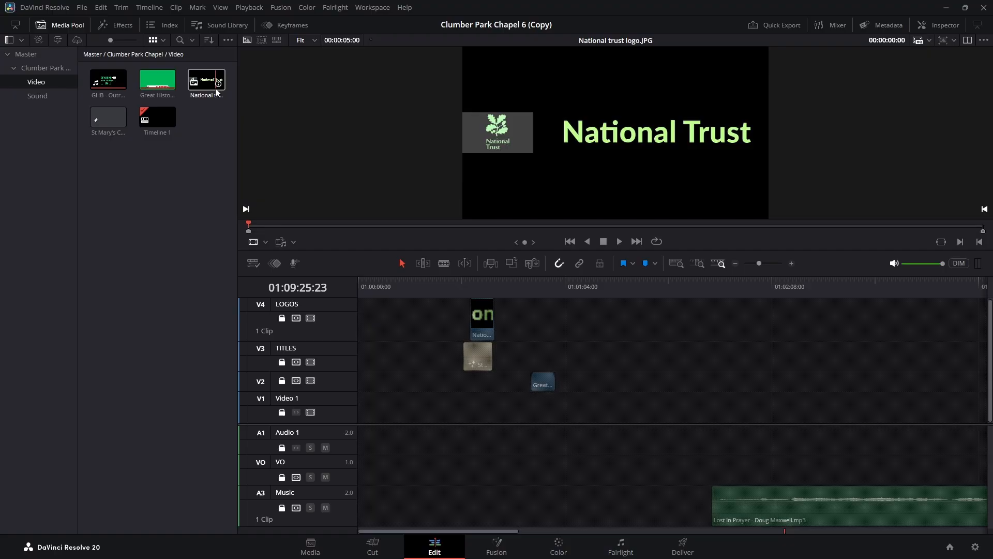
pyautogui.click(108, 117)
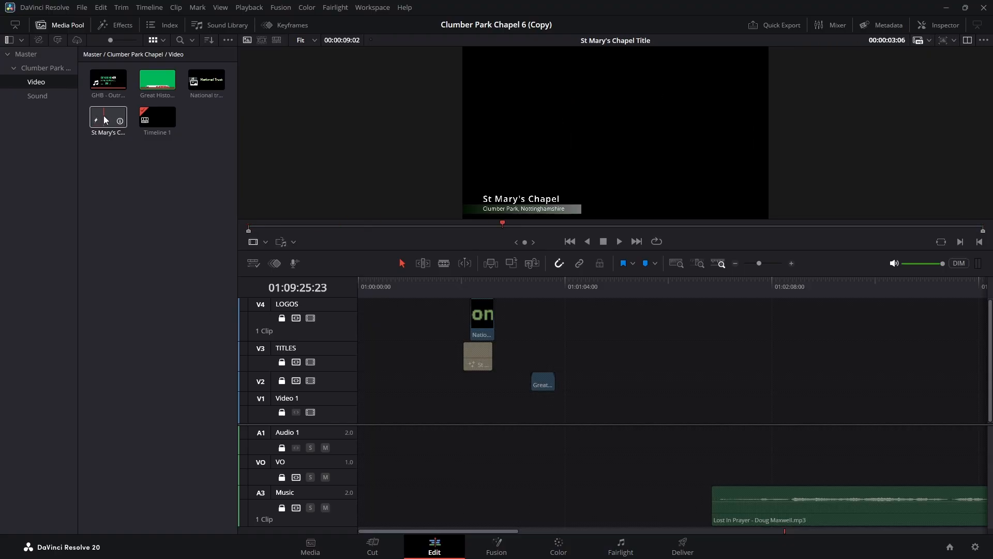
pyautogui.doubleClick(157, 117)
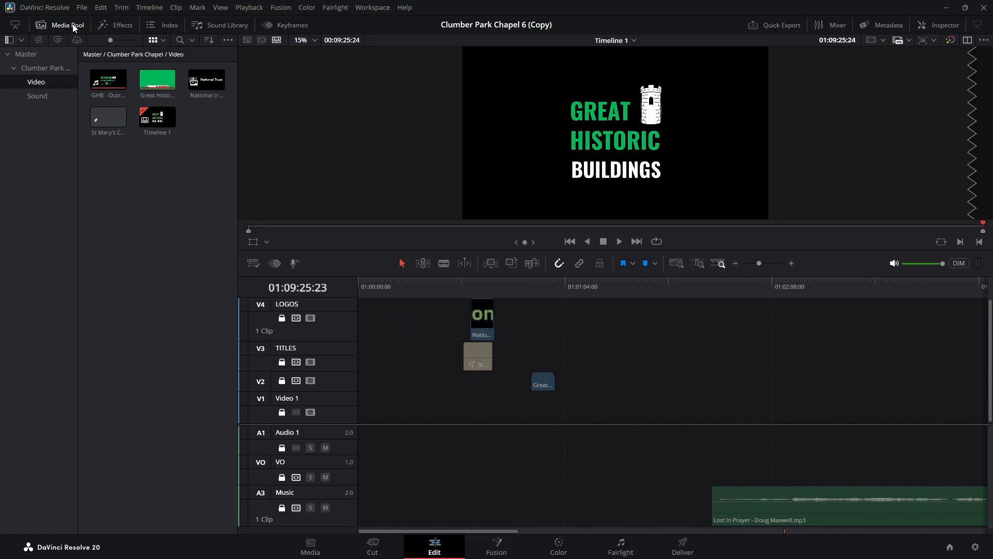
# - Hide the media pool and bring up the project's File export options
pyautogui.click(60, 25)
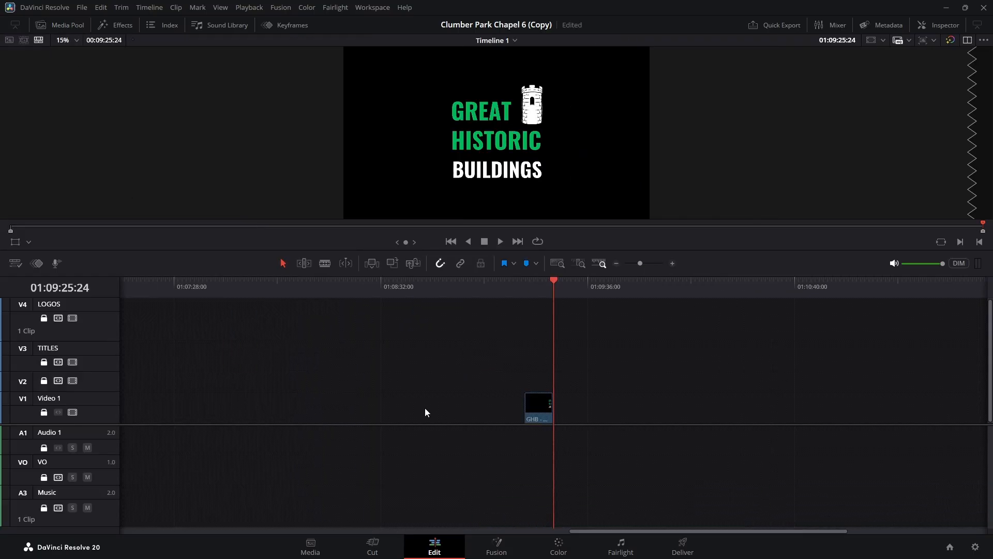
pyautogui.click(82, 7)
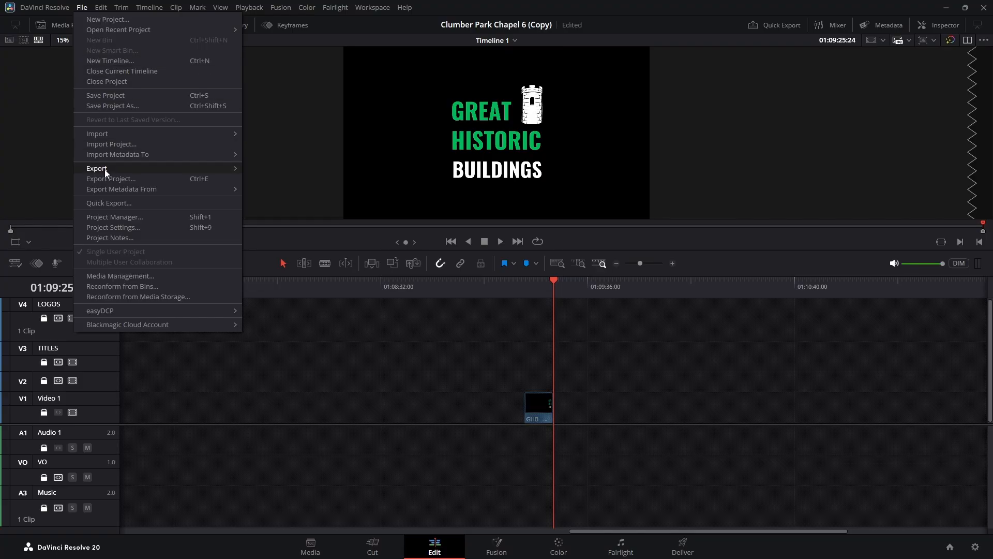
pyautogui.moveTo(97, 167)
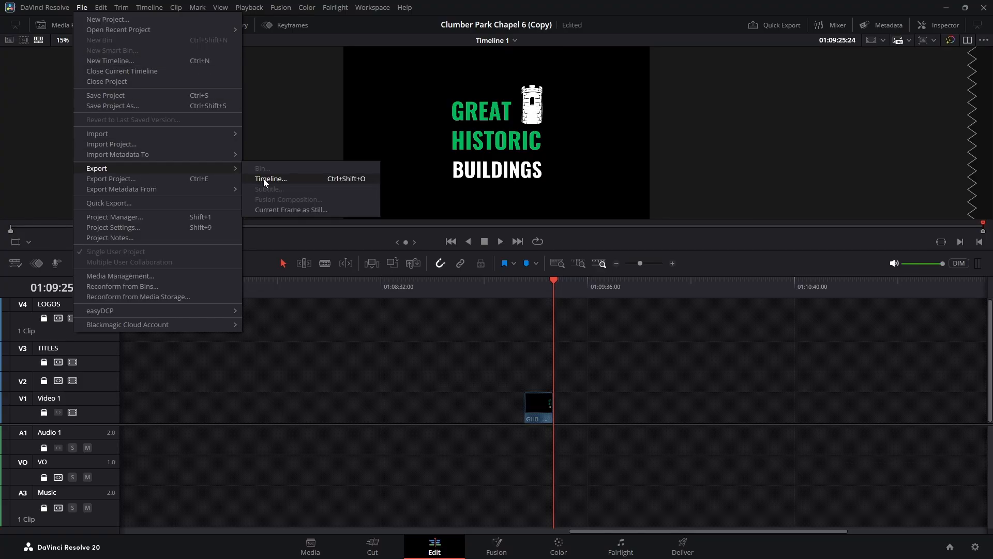
# - Export the timeline to the Desktop as 'GHB Timeline Template Version' (.drt)
pyautogui.click(270, 177)
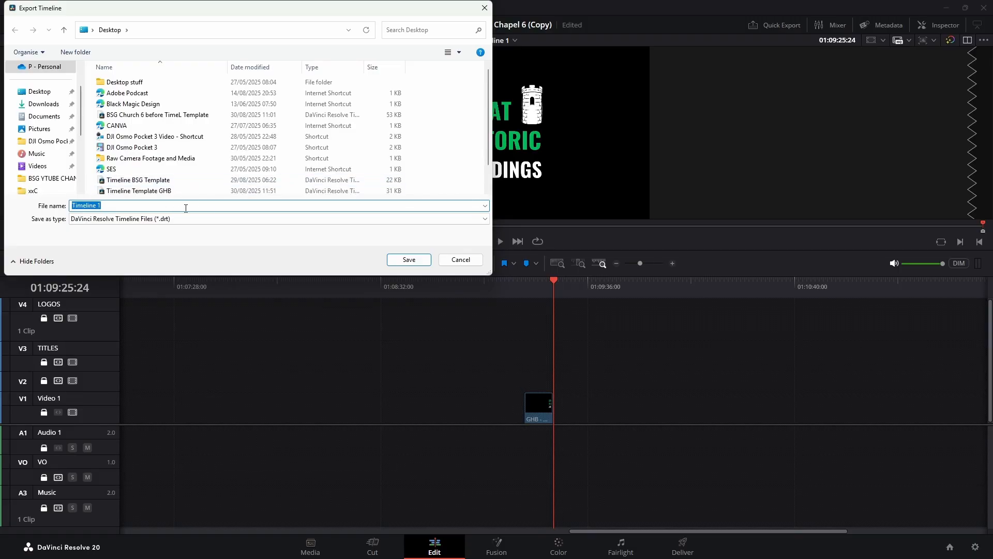
pyautogui.write('G')
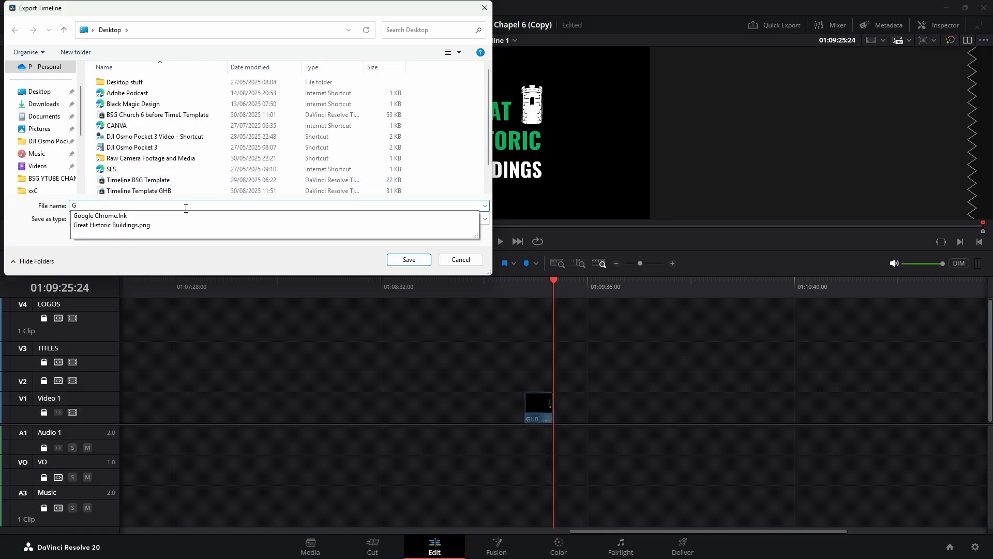
pyautogui.write('HB')
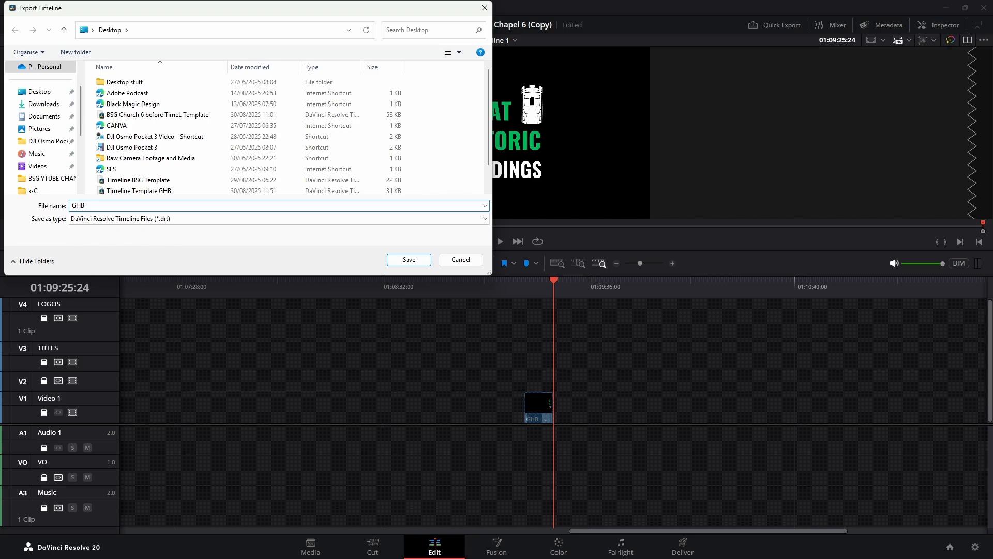
pyautogui.write('Timeline T')
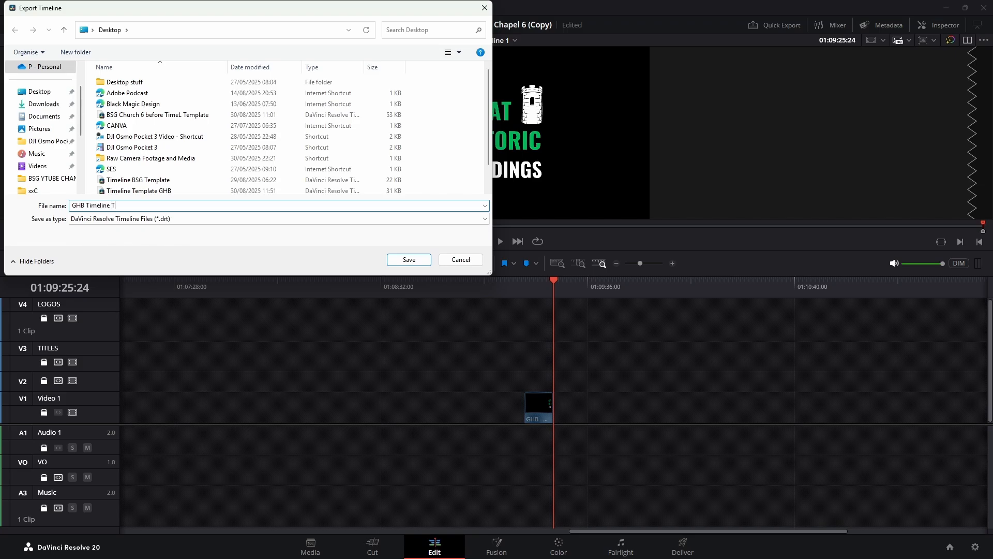
pyautogui.write('emplate')
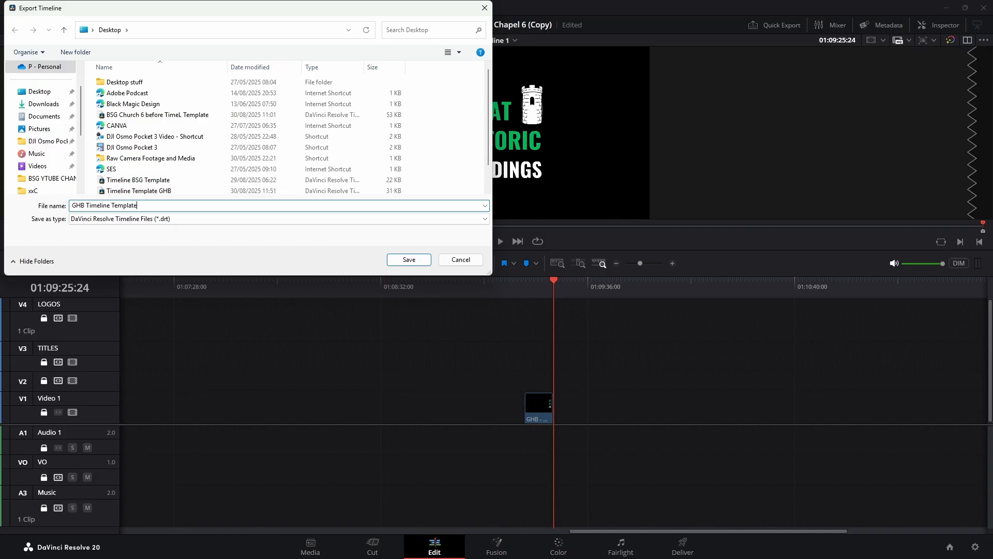
pyautogui.write('Ver')
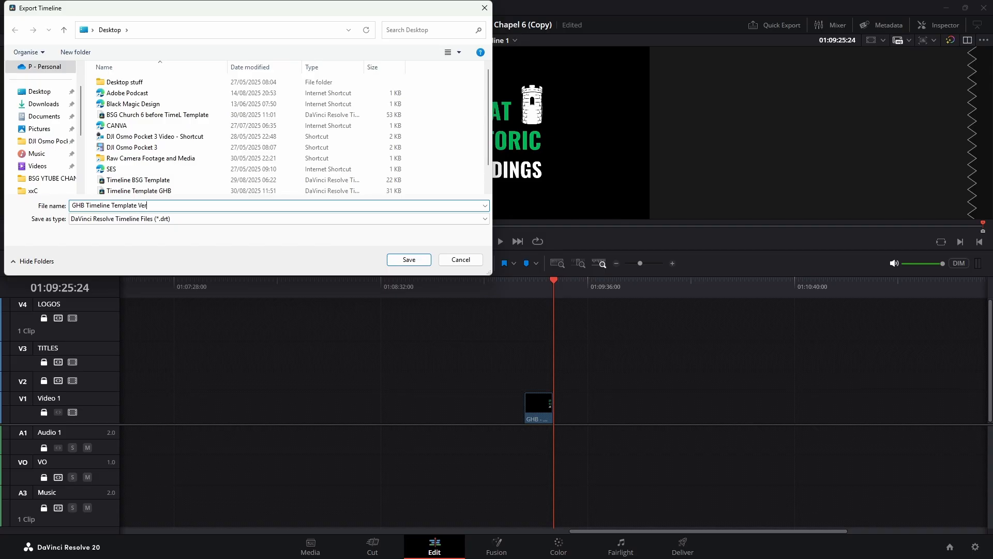
pyautogui.write('sion')
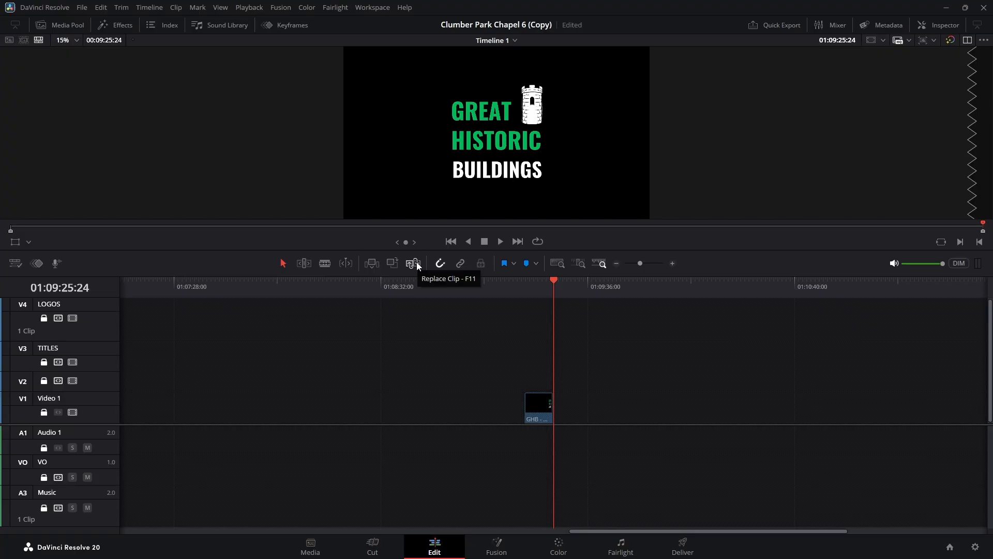
pyautogui.moveTo(712, 155)
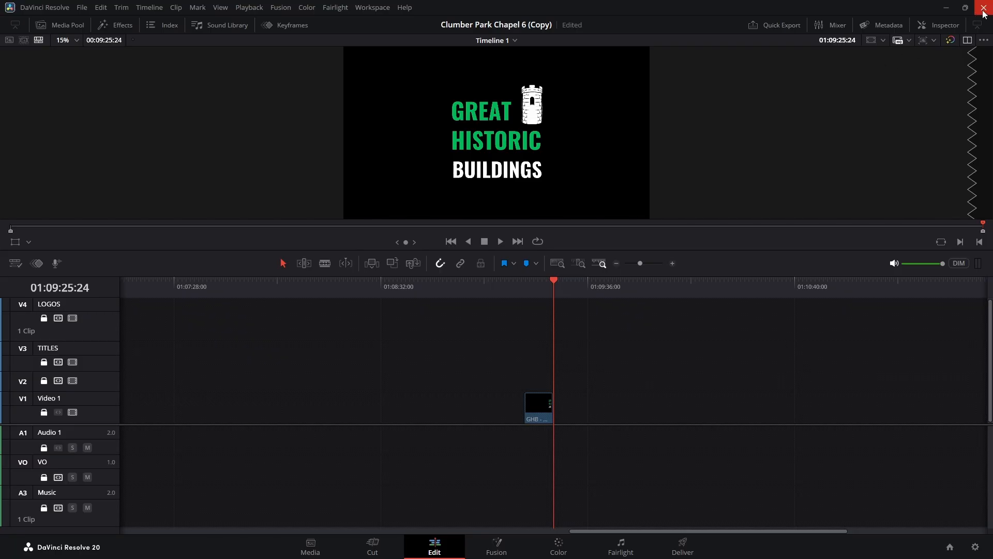
# - Close Resolve, move the .drt file mid-desktop and launch it to reach the Project Manager
pyautogui.click(984, 7)
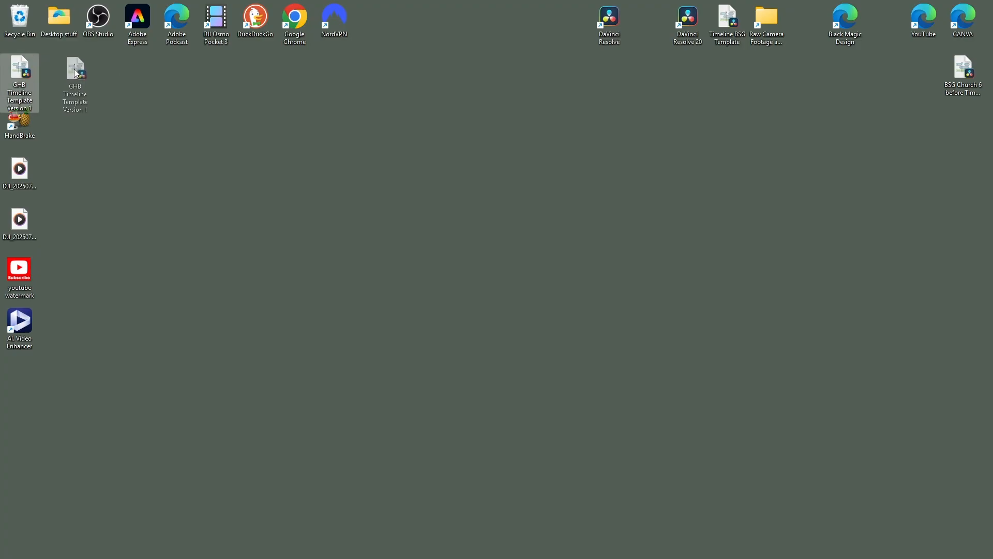
pyautogui.moveTo(75, 72); pyautogui.dragTo(543, 250)
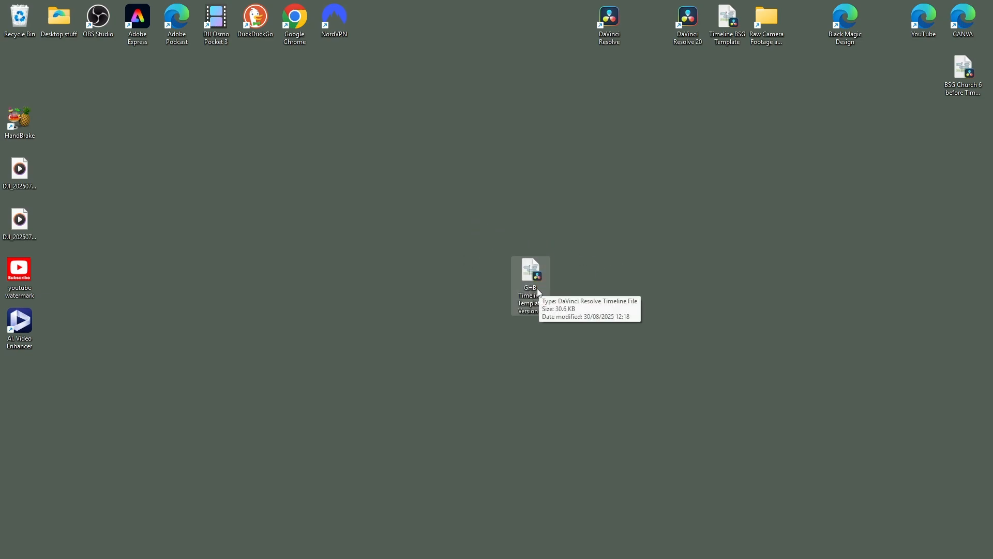
pyautogui.moveTo(527, 296)
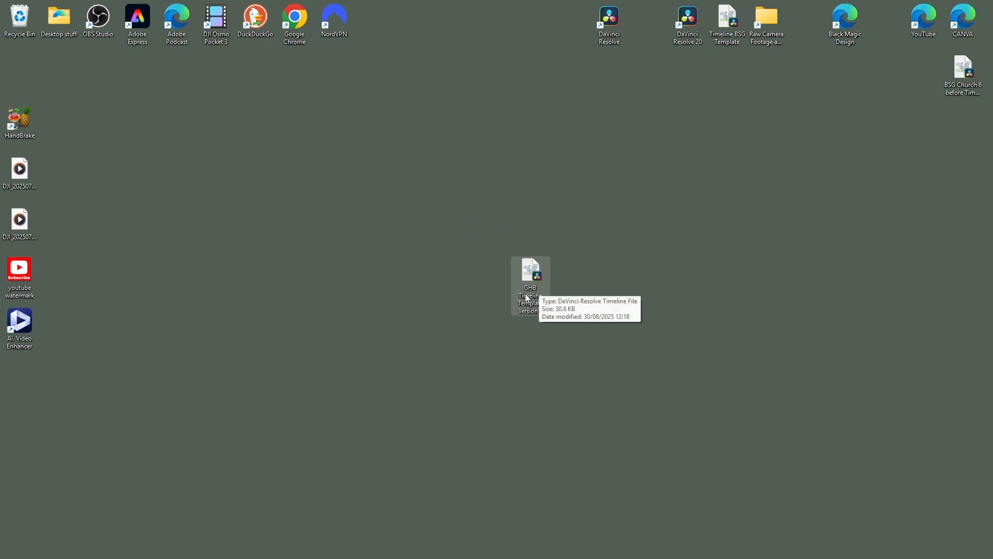
pyautogui.moveTo(547, 331)
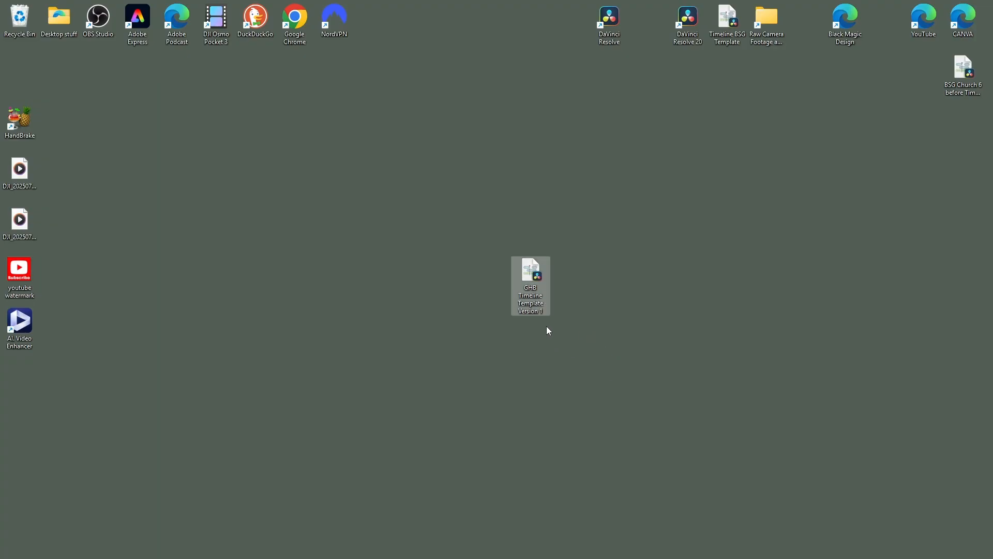
pyautogui.moveTo(601, 324)
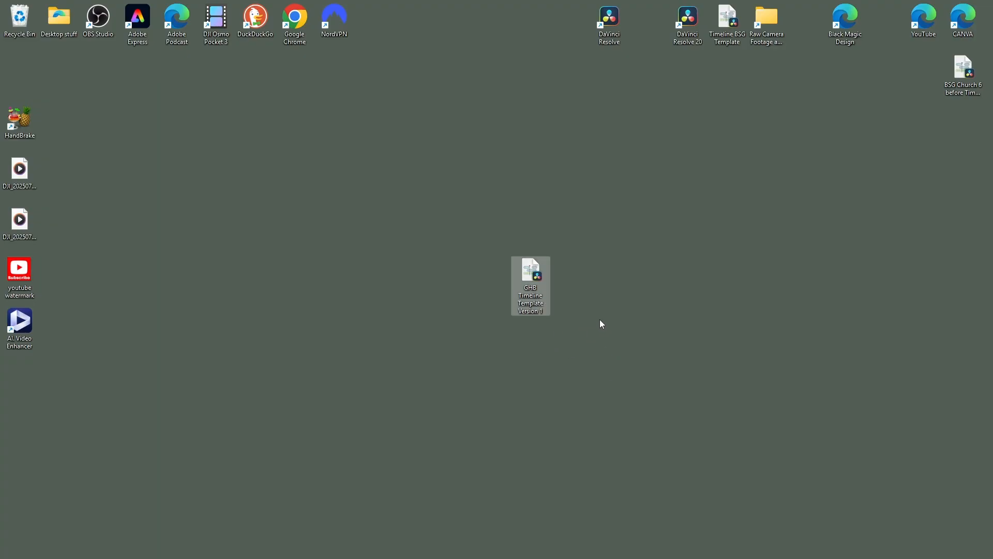
pyautogui.moveTo(530, 272)
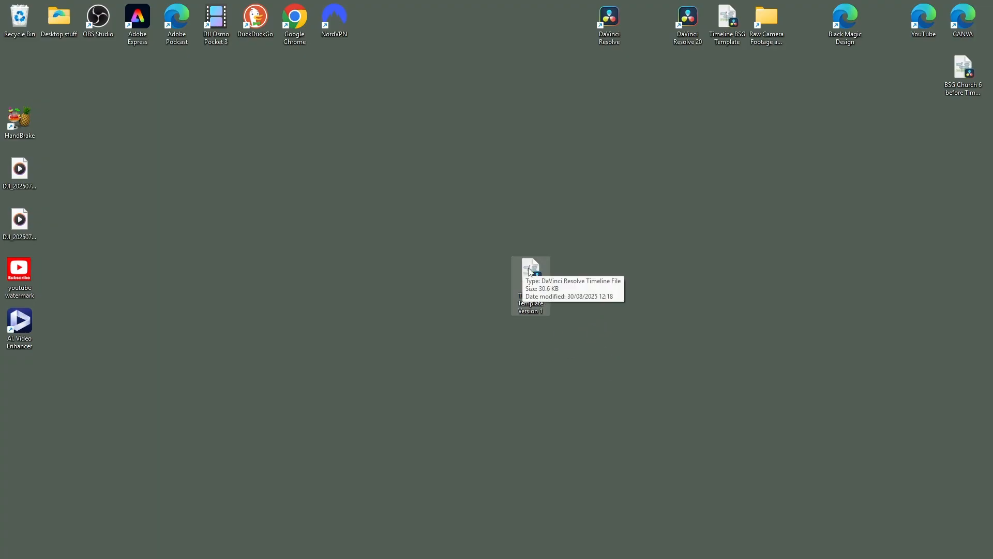
pyautogui.doubleClick(530, 286)
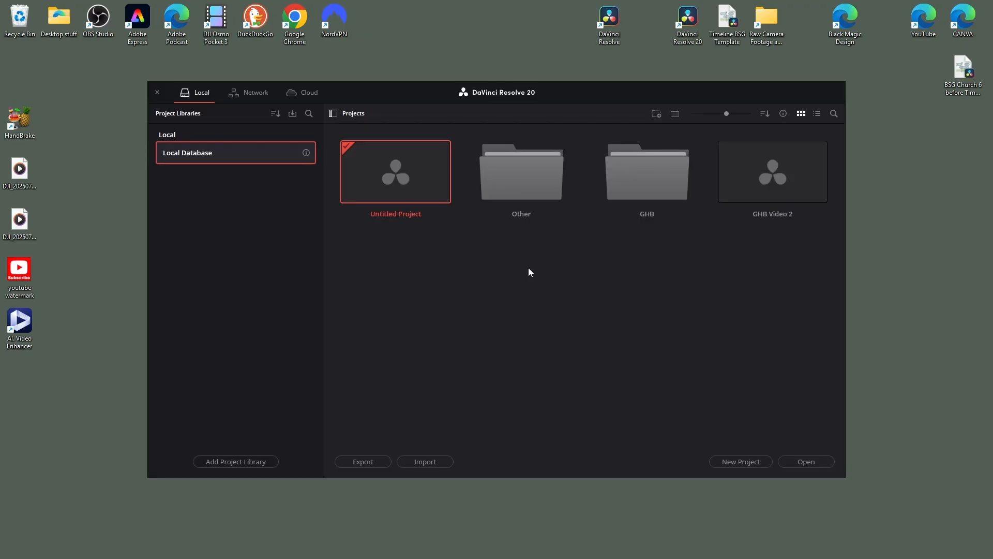
pyautogui.doubleClick(395, 170)
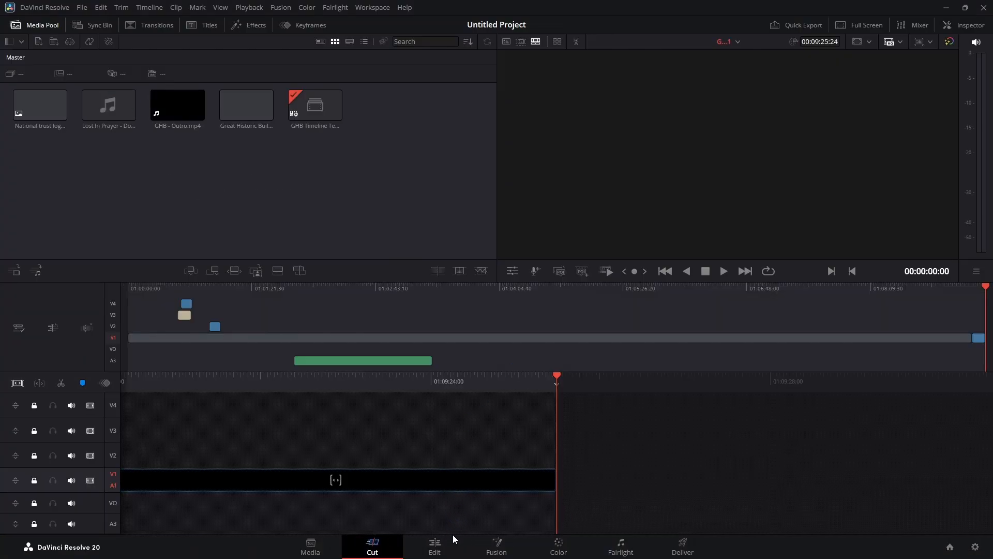
pyautogui.click(433, 545)
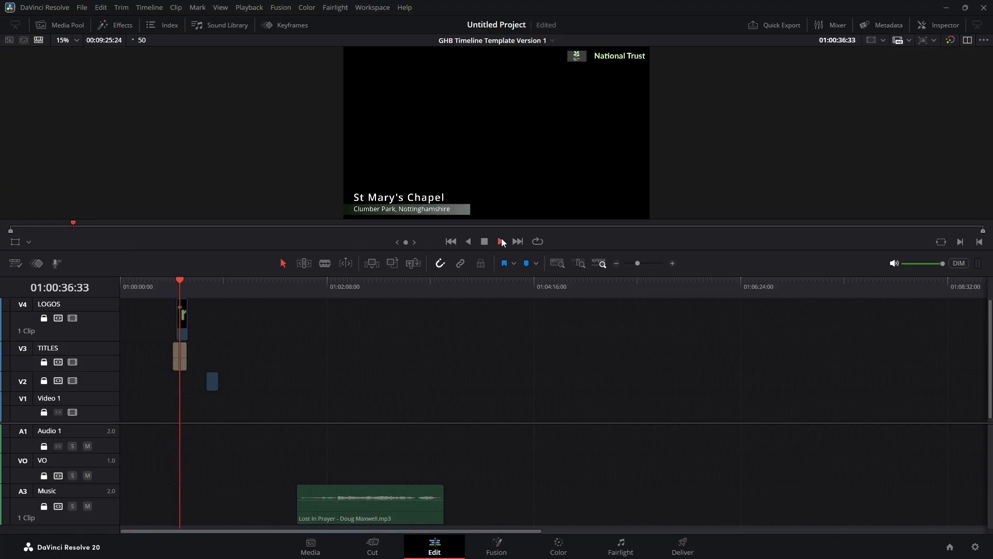
pyautogui.click(483, 241)
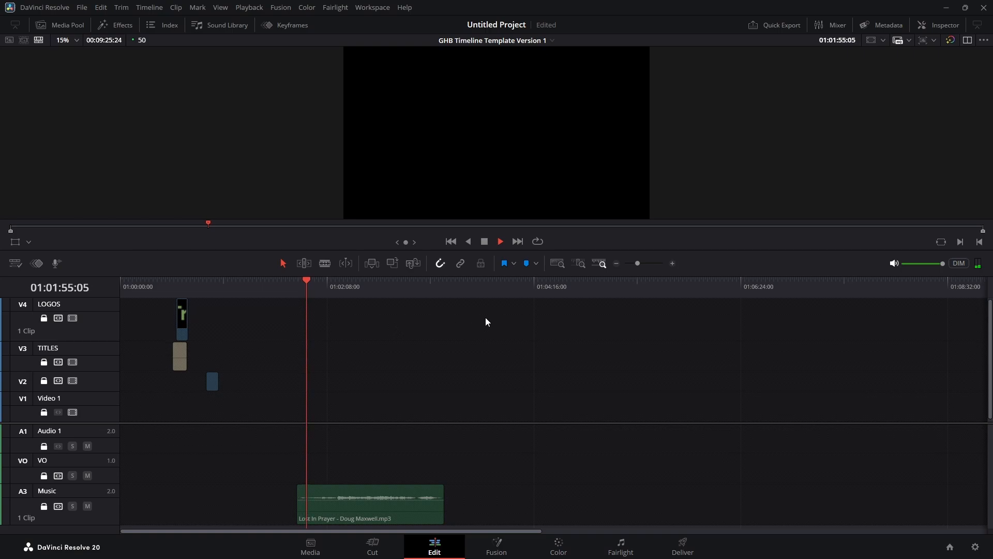
pyautogui.moveTo(485, 242)
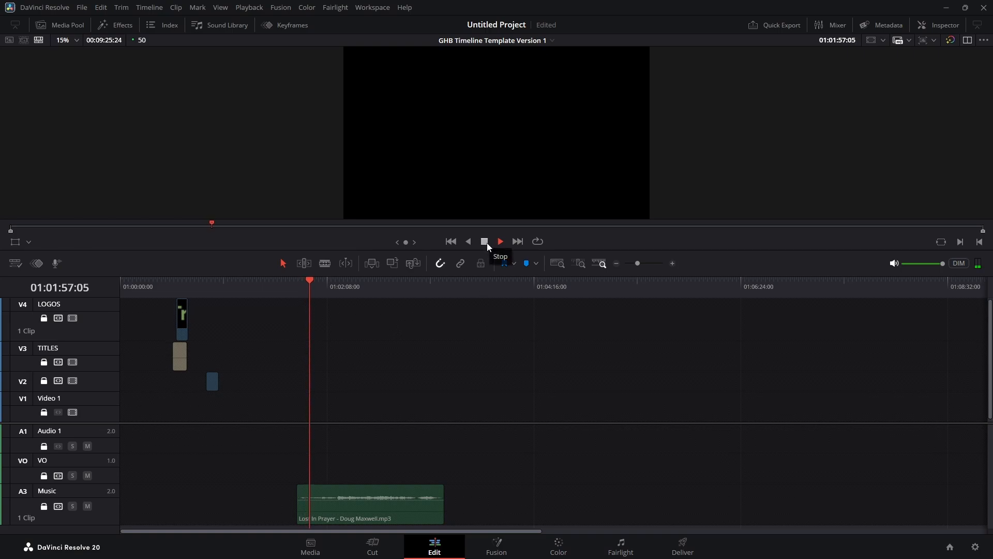
pyautogui.click(484, 241)
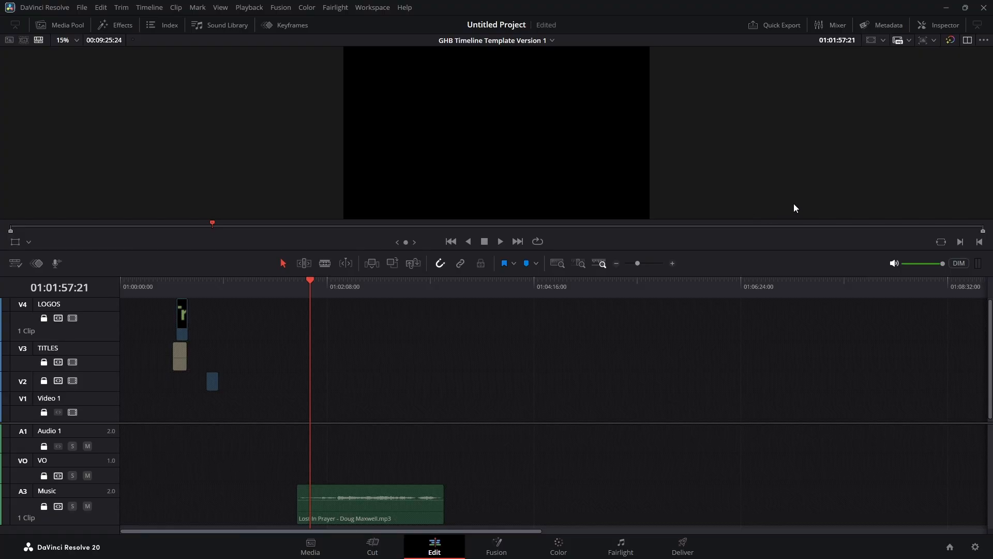
pyautogui.moveTo(959, 84)
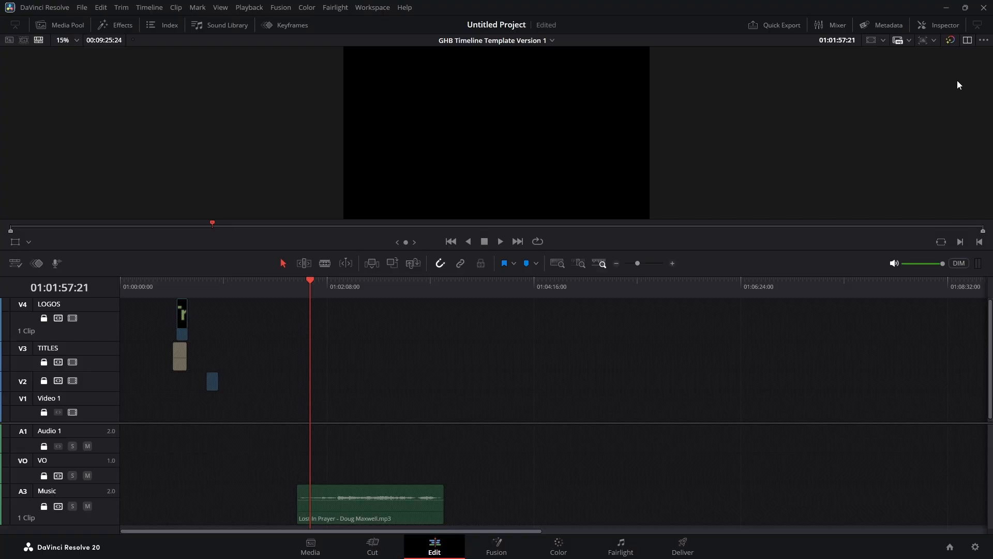
pyautogui.moveTo(984, 8)
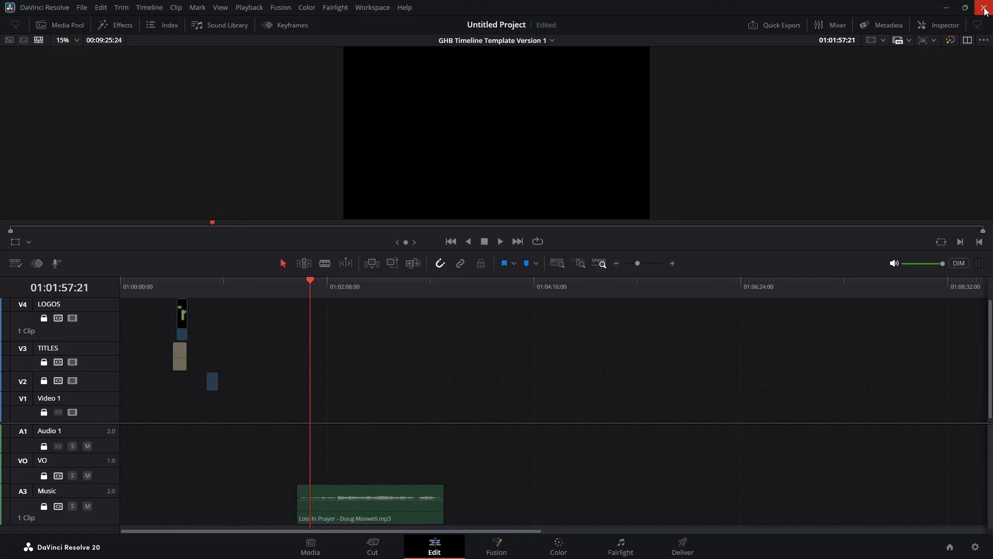
# - Close the untitled project and save it as 'GHB New Video series Ep 2'
pyautogui.click(984, 7)
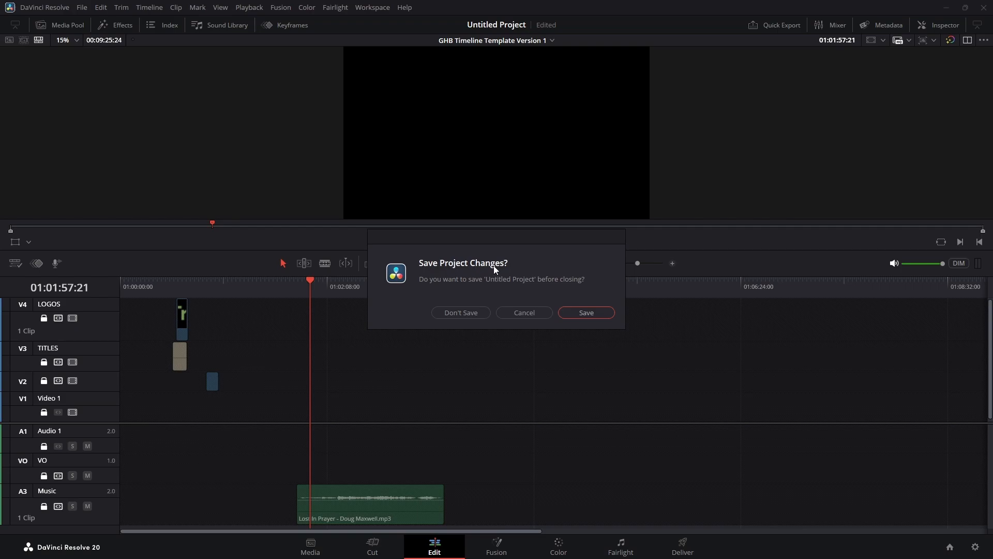
pyautogui.click(584, 313)
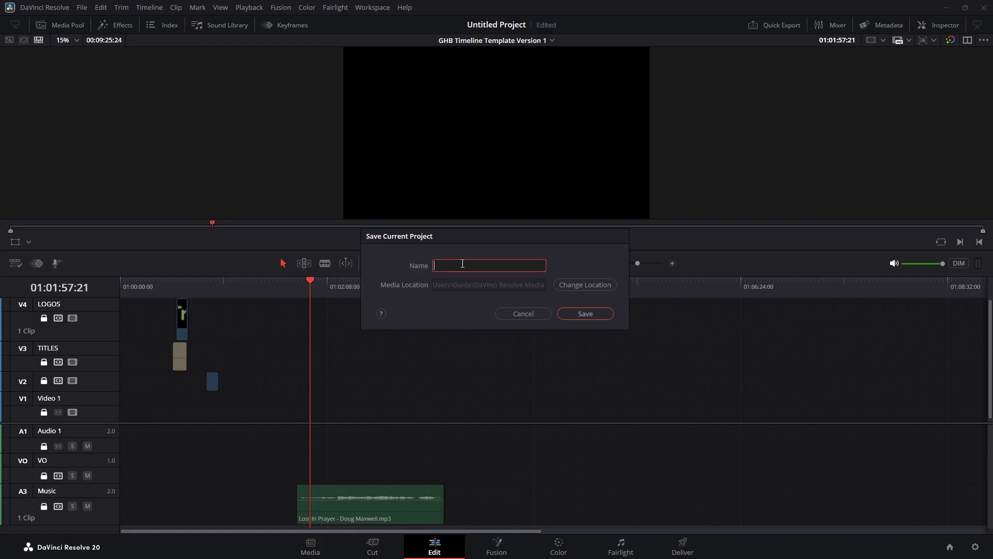
pyautogui.write('GHB')
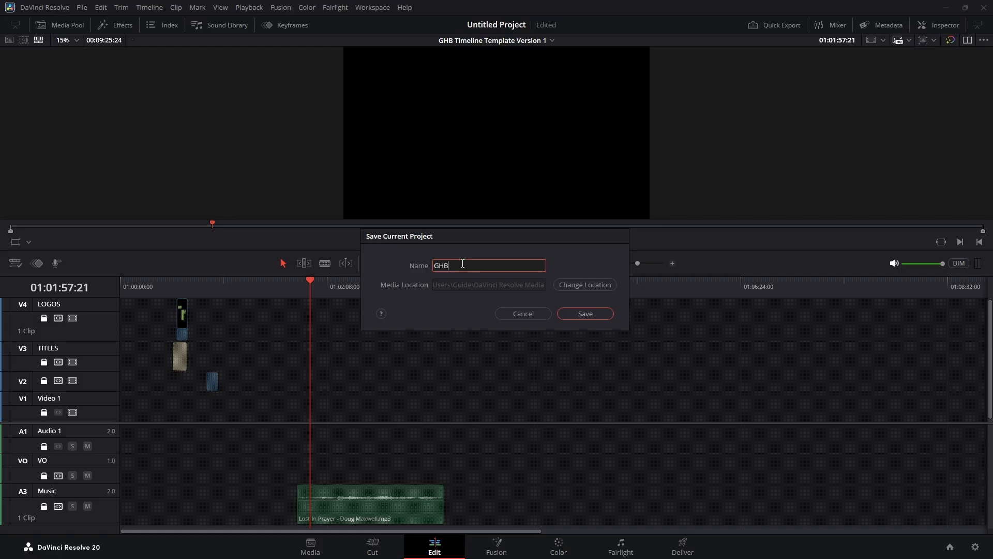
pyautogui.write('New Video s')
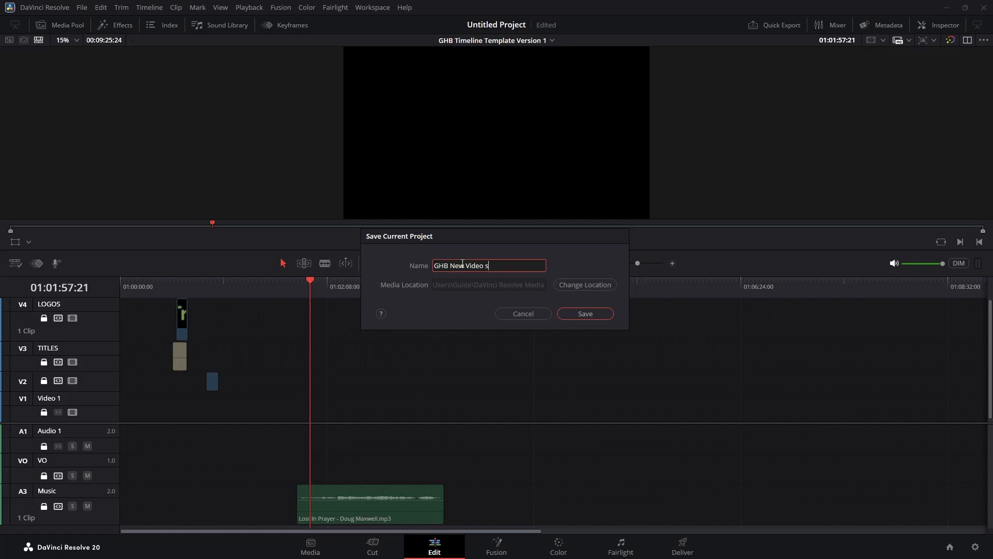
pyautogui.write('eries E')
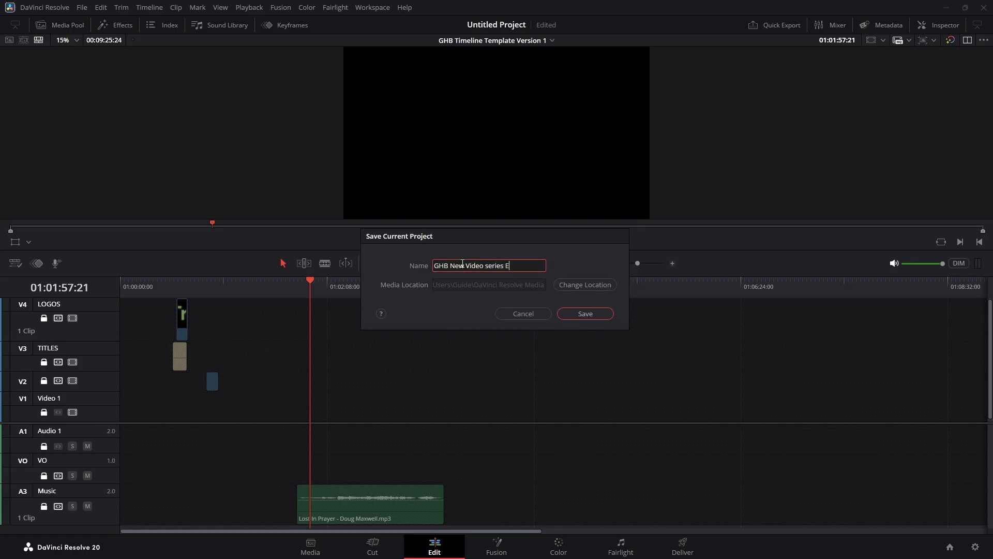
pyautogui.write('p 2')
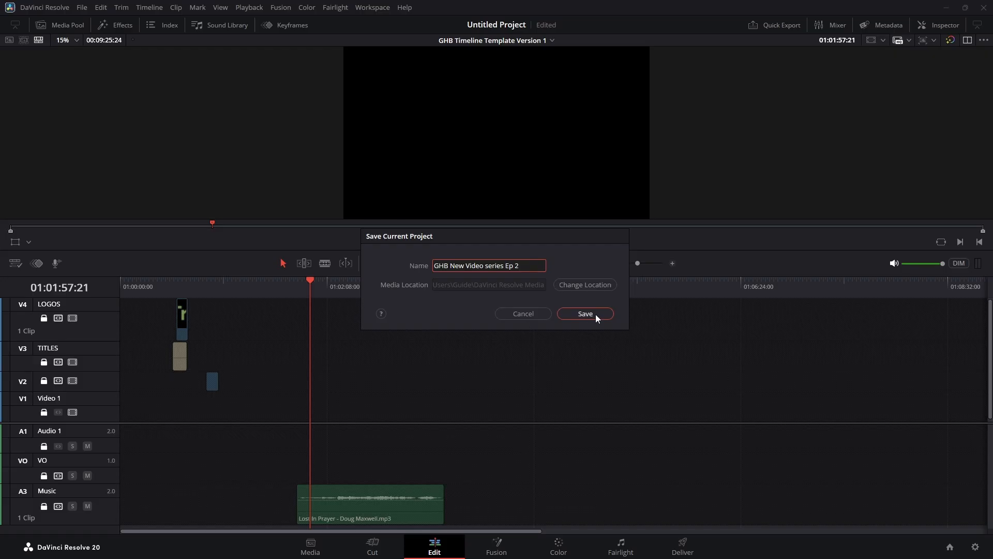
pyautogui.click(584, 313)
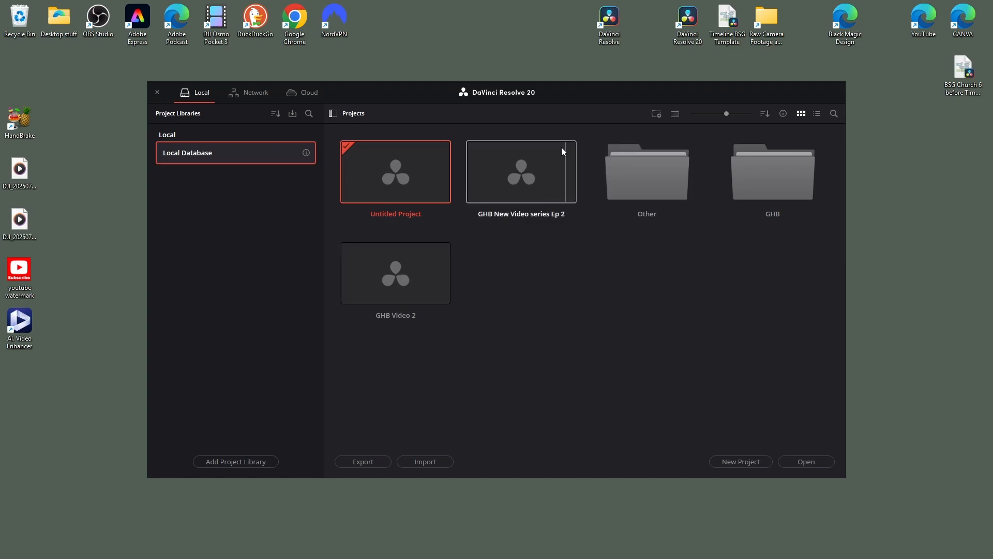
pyautogui.moveTo(486, 222)
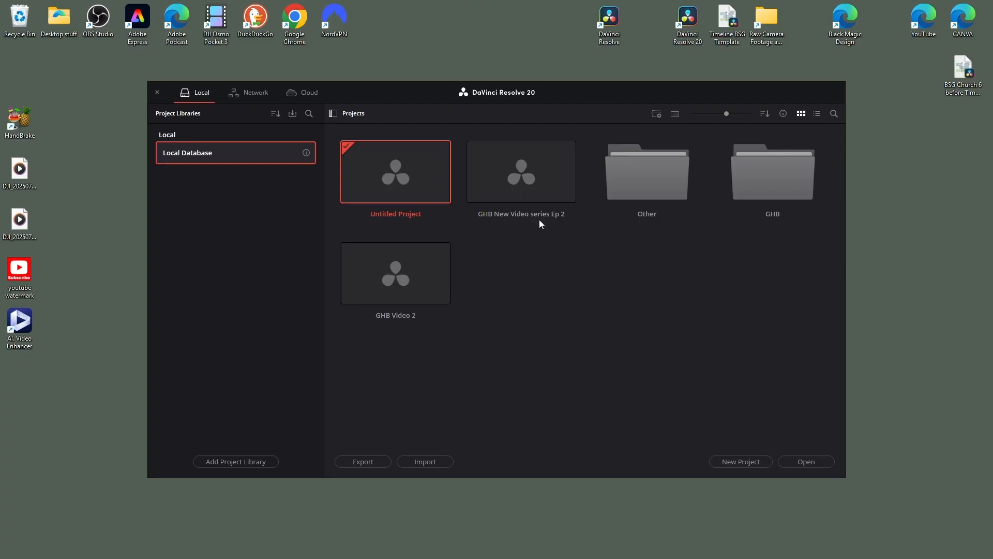
pyautogui.moveTo(582, 215)
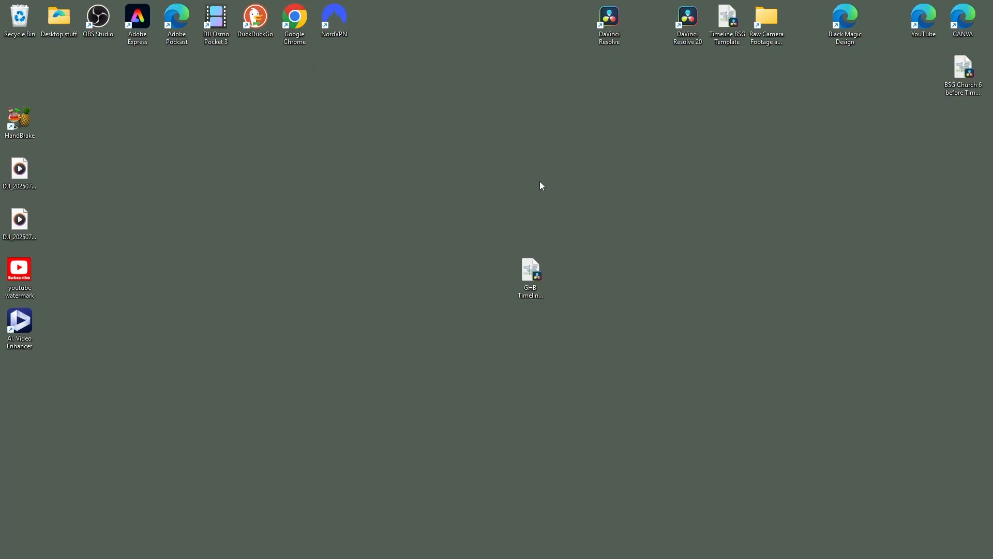
# - Relaunch Resolve into 'GHB New Video series Ep 2', view its Media Pool assets, then exit to the desktop
pyautogui.doubleClick(530, 269)
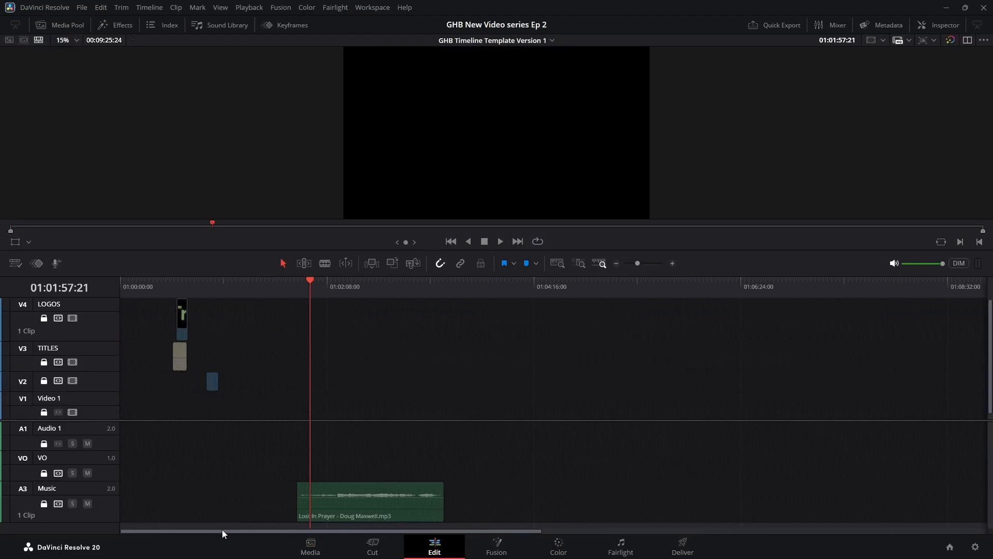
pyautogui.moveTo(269, 436)
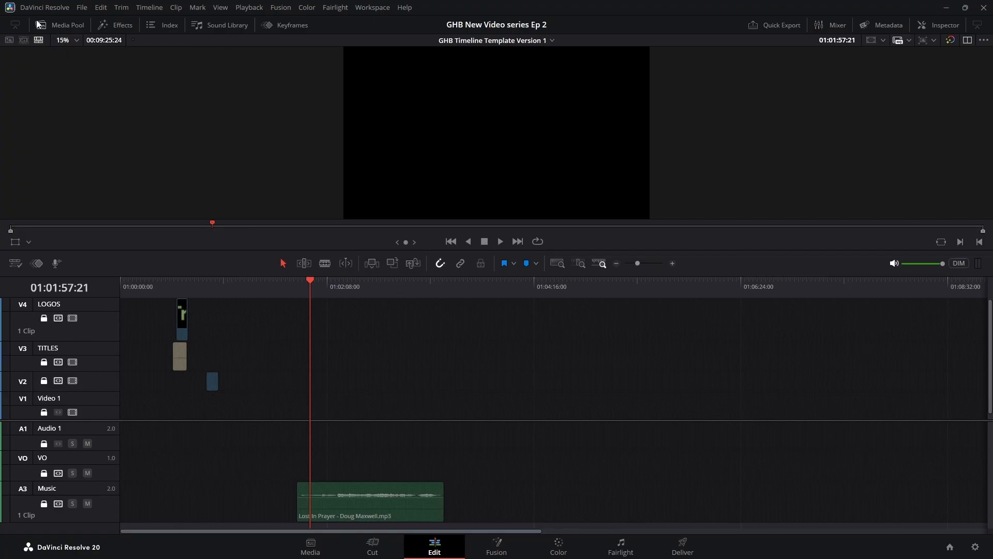
pyautogui.click(67, 25)
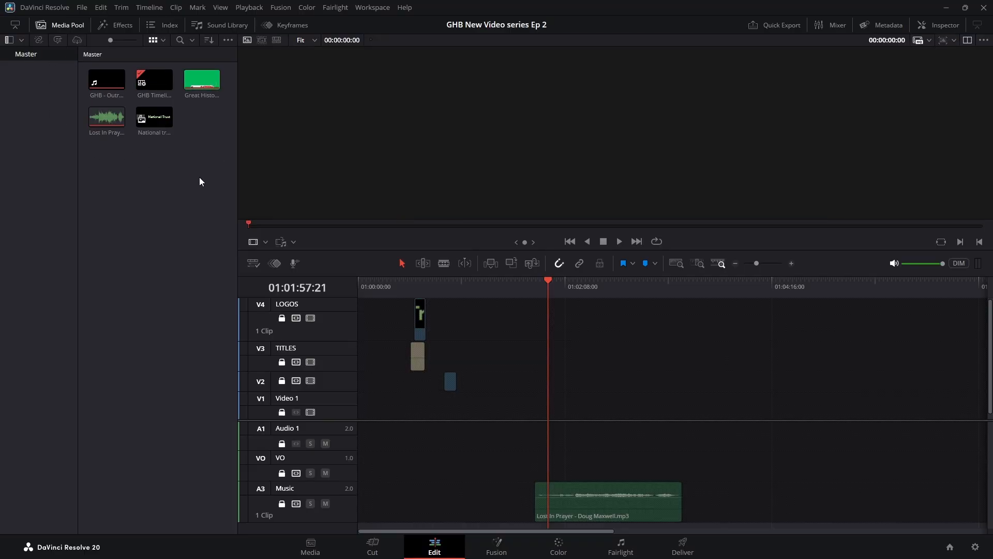
pyautogui.click(960, 7)
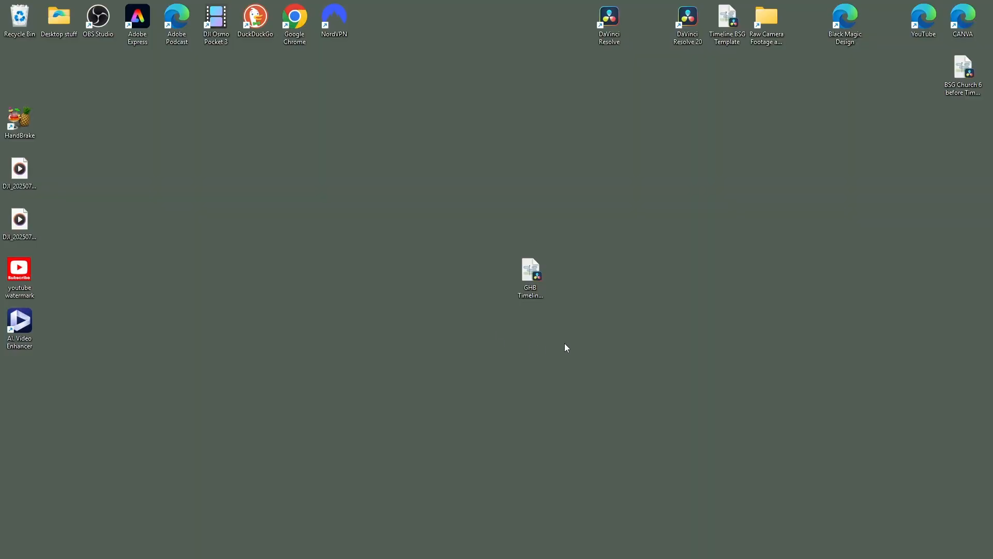
pyautogui.moveTo(486, 244)
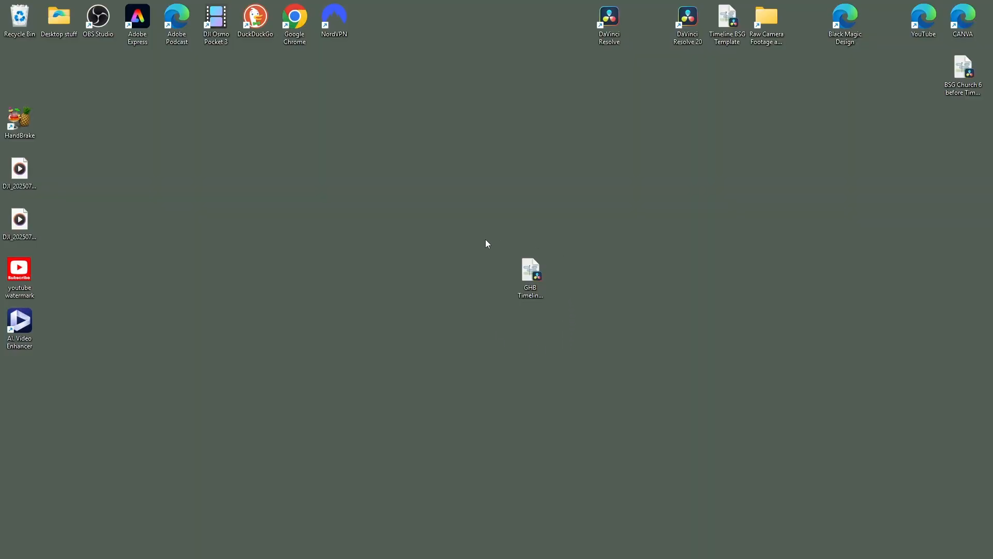
pyautogui.moveTo(495, 229)
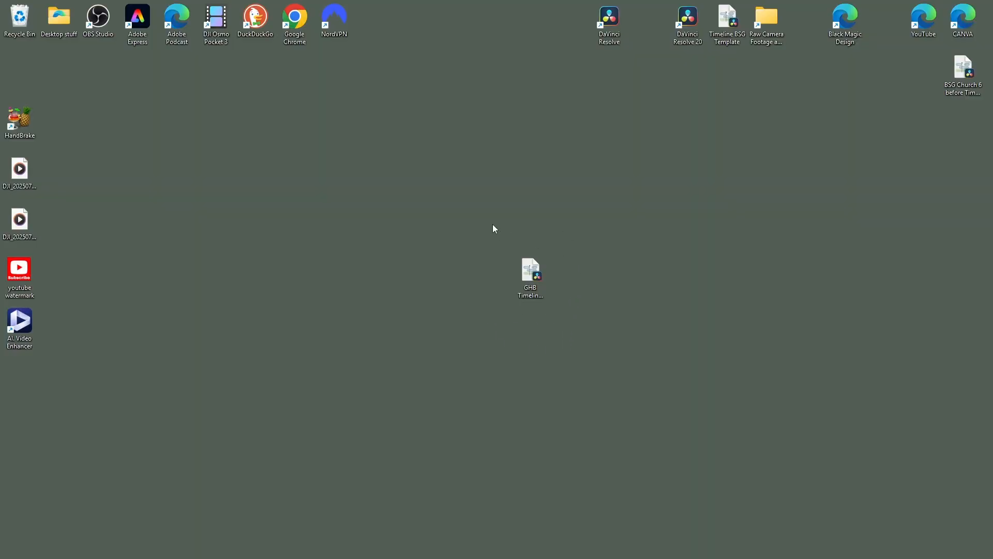
pyautogui.moveTo(470, 333)
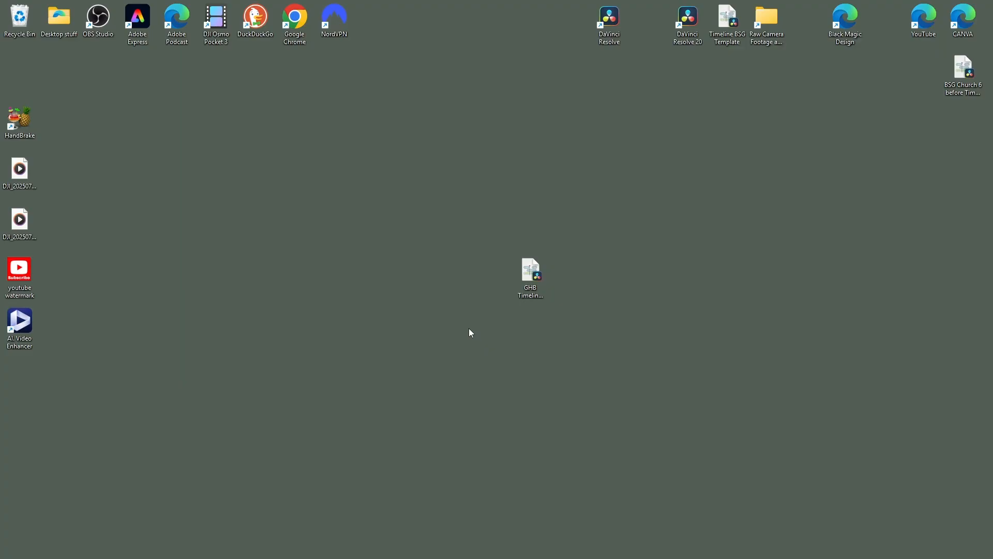
pyautogui.moveTo(537, 319)
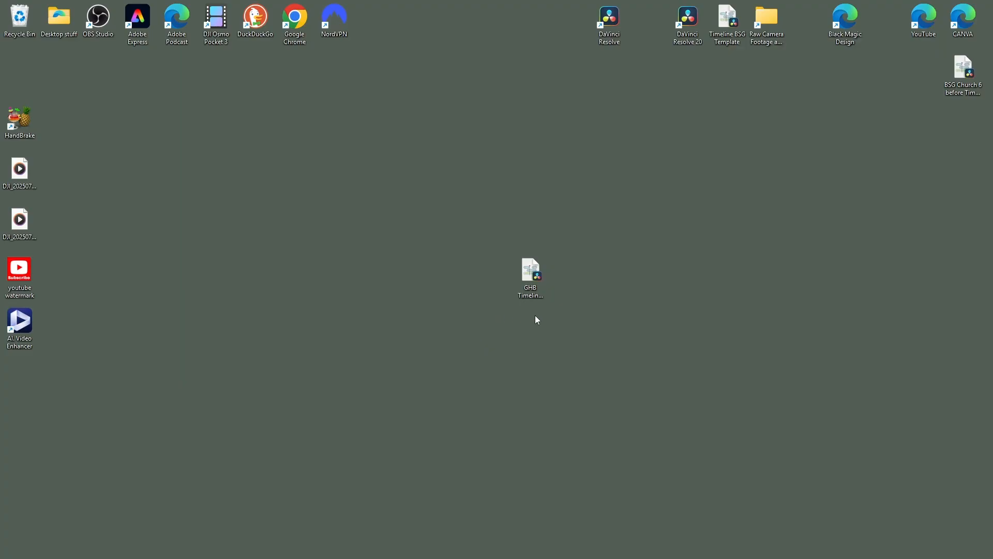
pyautogui.moveTo(518, 314)
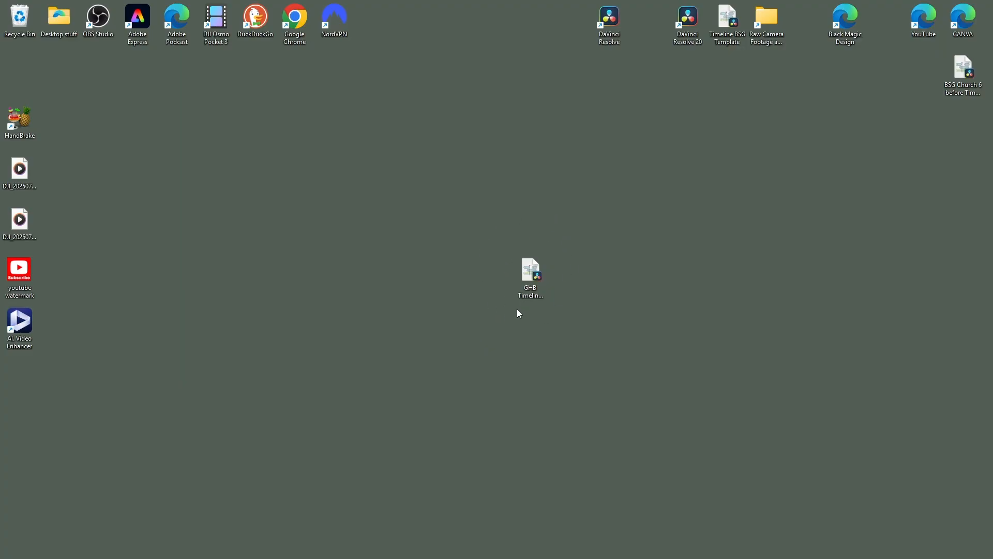
pyautogui.moveTo(526, 318)
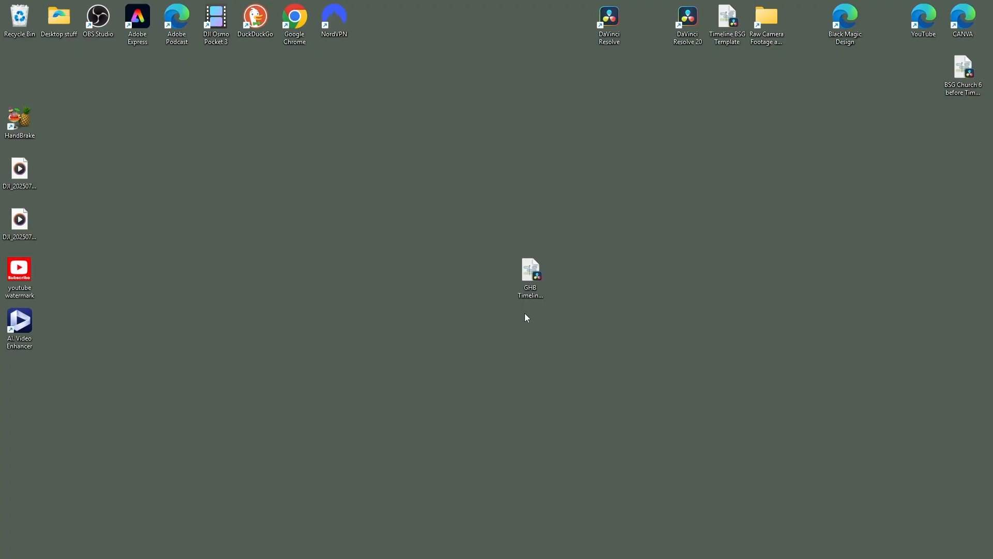
pyautogui.moveTo(582, 391)
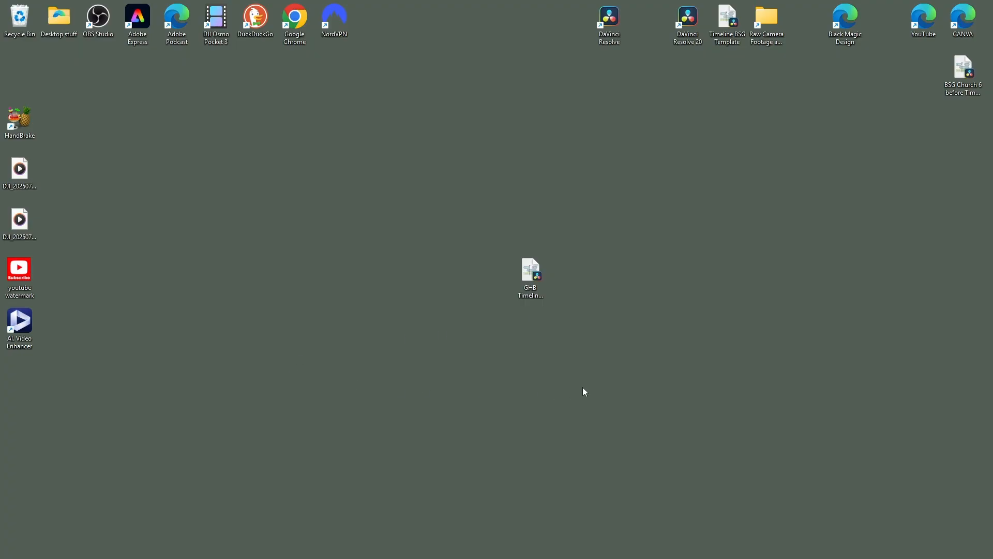
pyautogui.moveTo(580, 255)
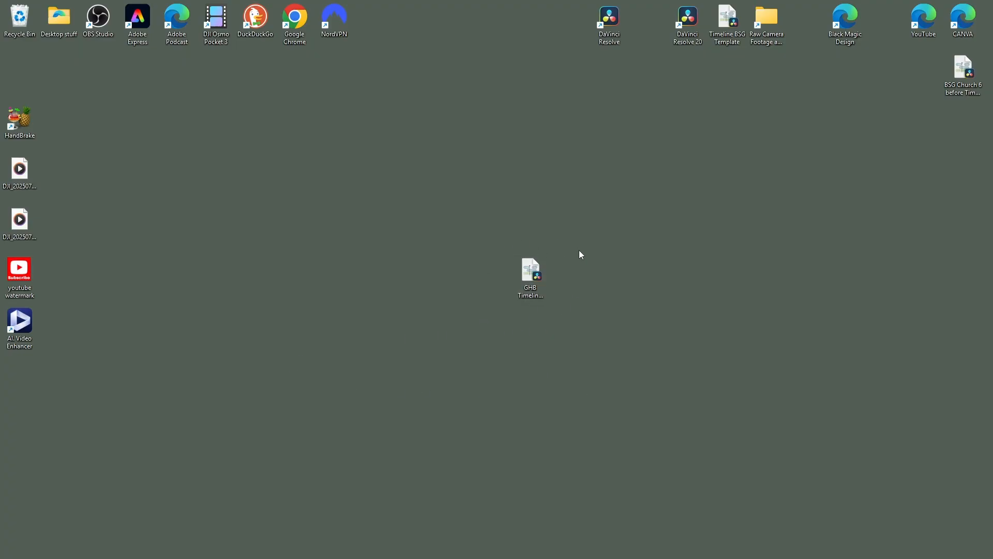
pyautogui.moveTo(498, 334)
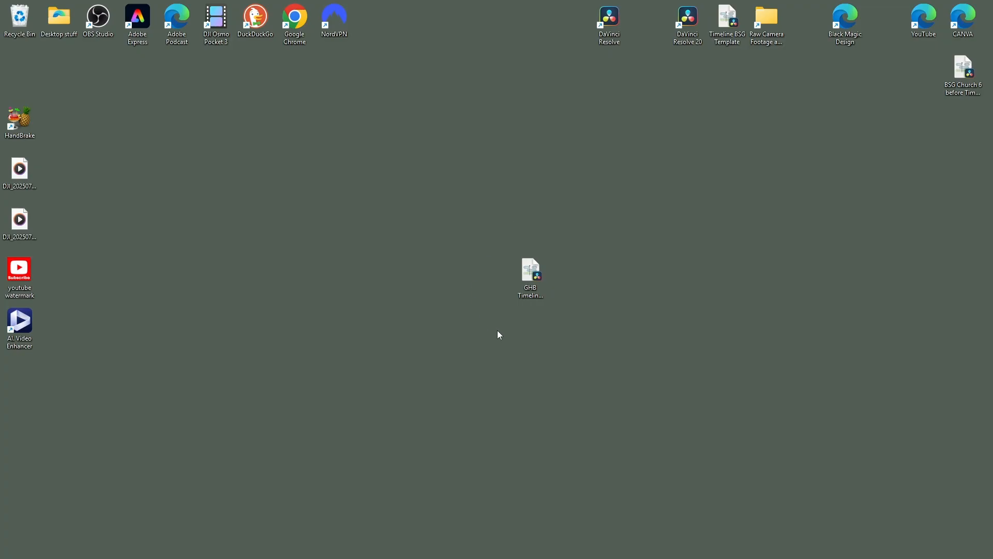
pyautogui.moveTo(106, 484)
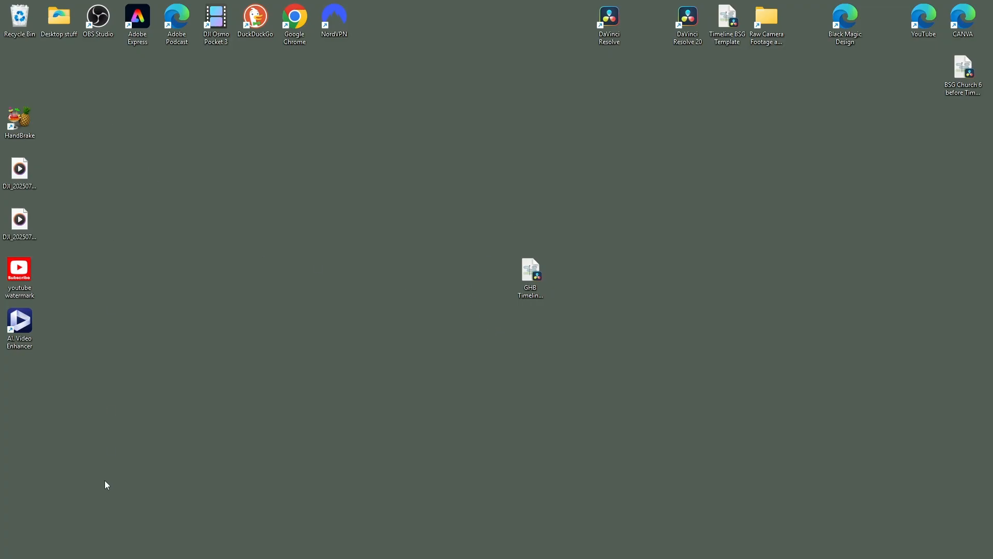
pyautogui.moveTo(68, 543)
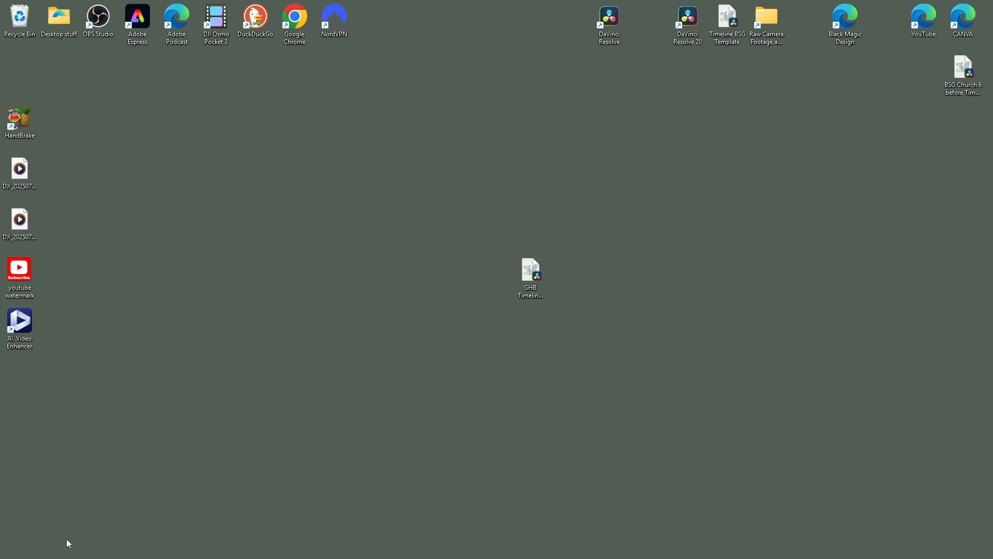
pyautogui.moveTo(281, 515)
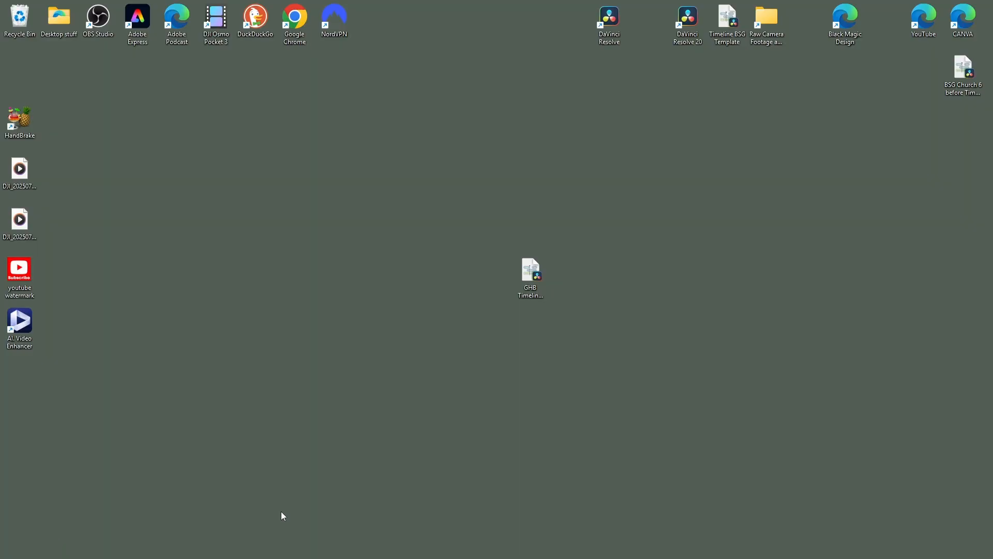